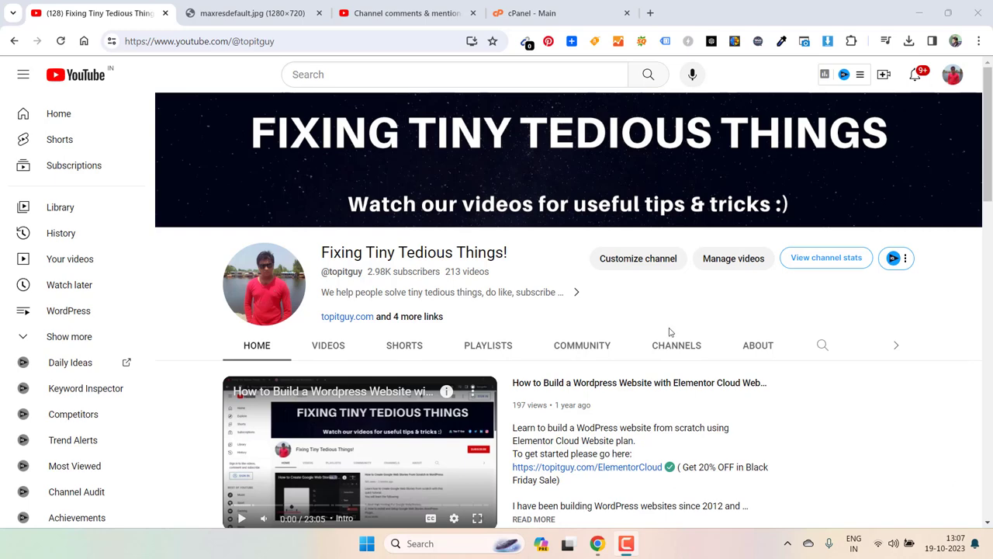
- Compare the File Usage 100% thumbnail with the YouTube Studio channel comments about it
{"action": "left_click", "coordinate": [252, 13]}
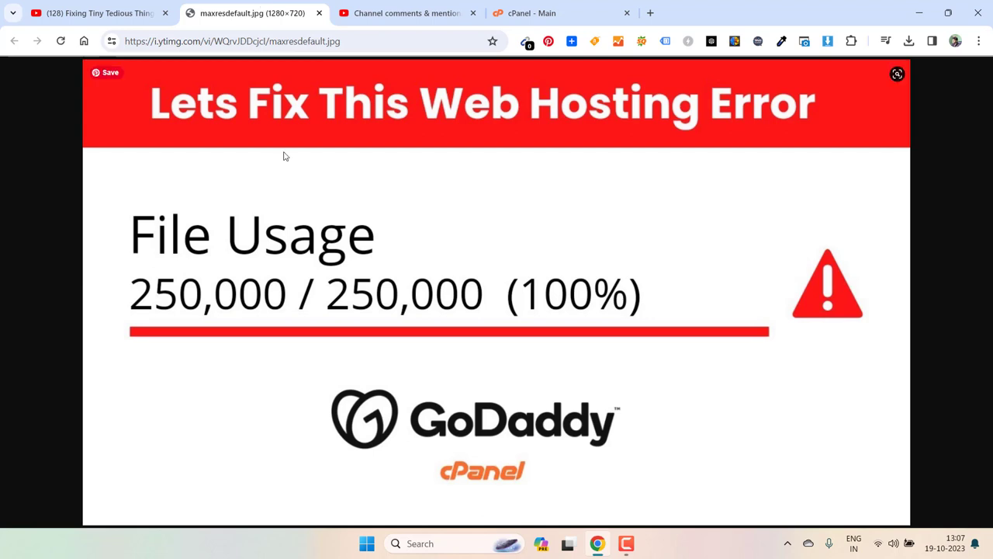
{"action": "mouse_move", "coordinate": [320, 290]}
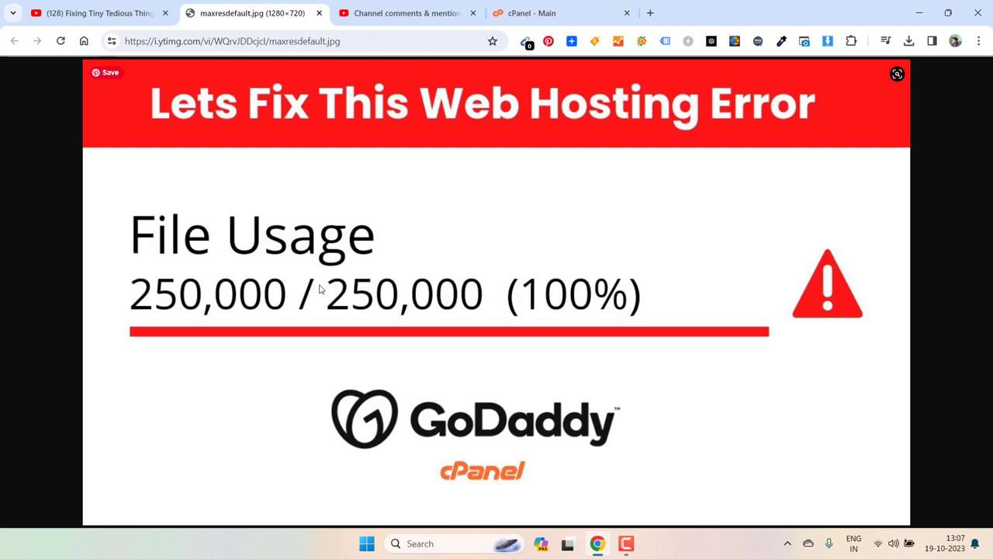
{"action": "mouse_move", "coordinate": [411, 68]}
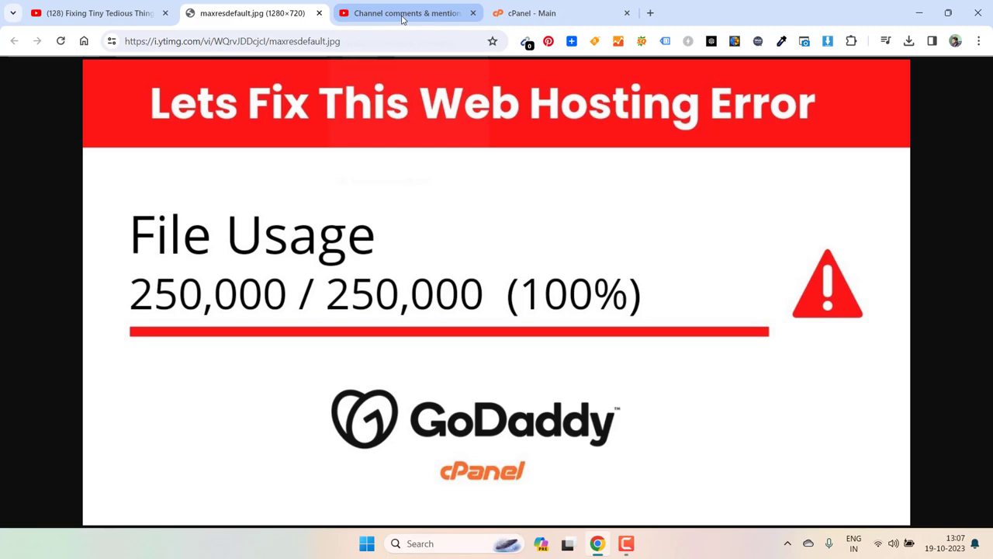
{"action": "mouse_move", "coordinate": [403, 13]}
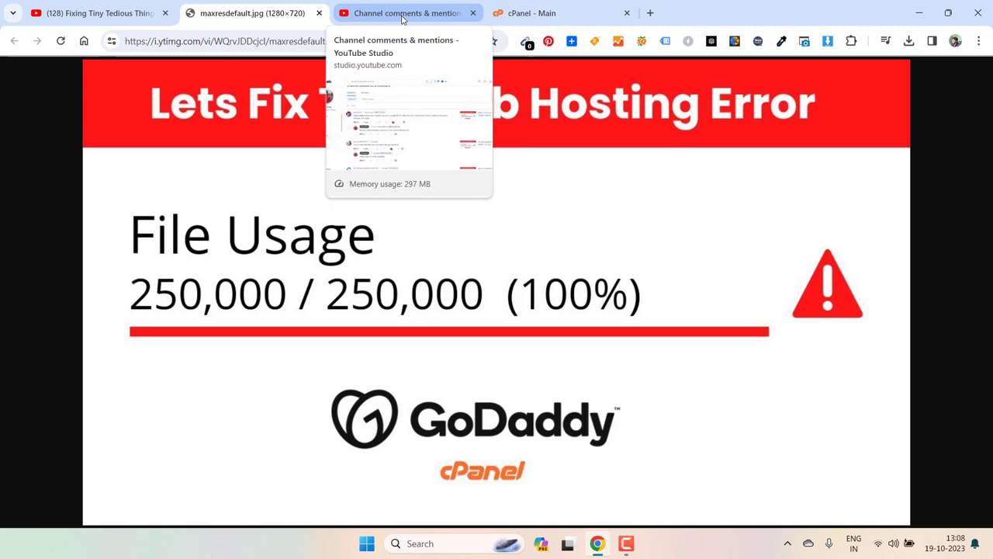
{"action": "left_click", "coordinate": [403, 13]}
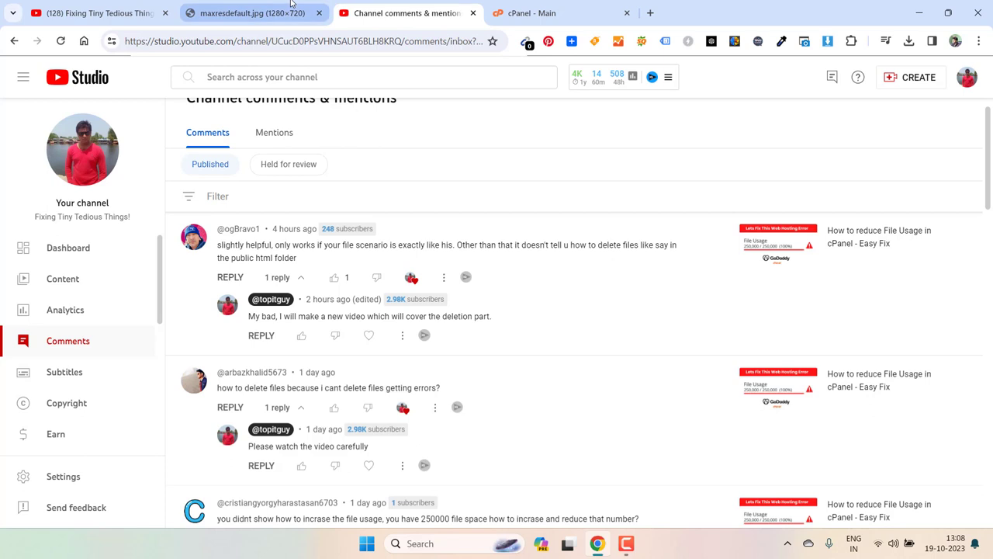
{"action": "left_click", "coordinate": [248, 13]}
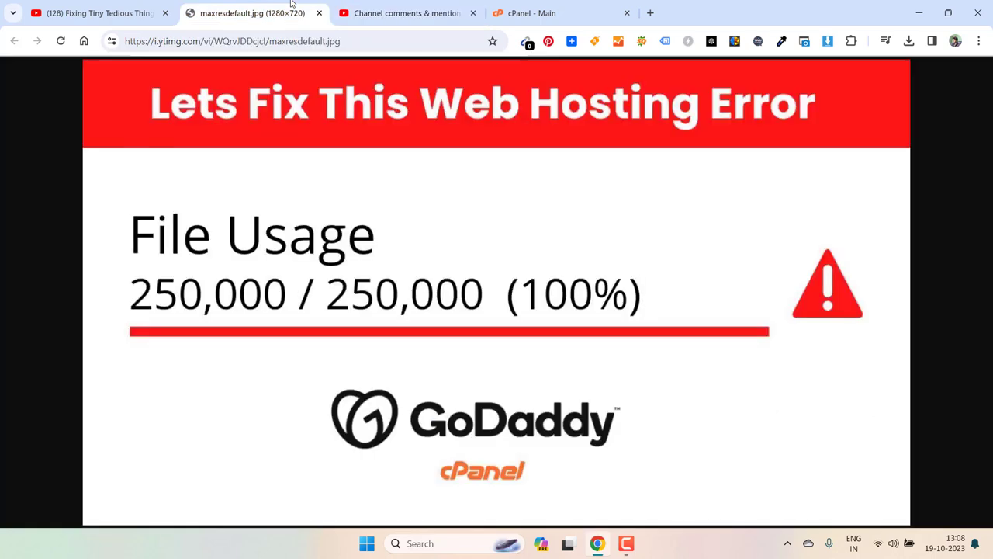
{"action": "mouse_move", "coordinate": [431, 266]}
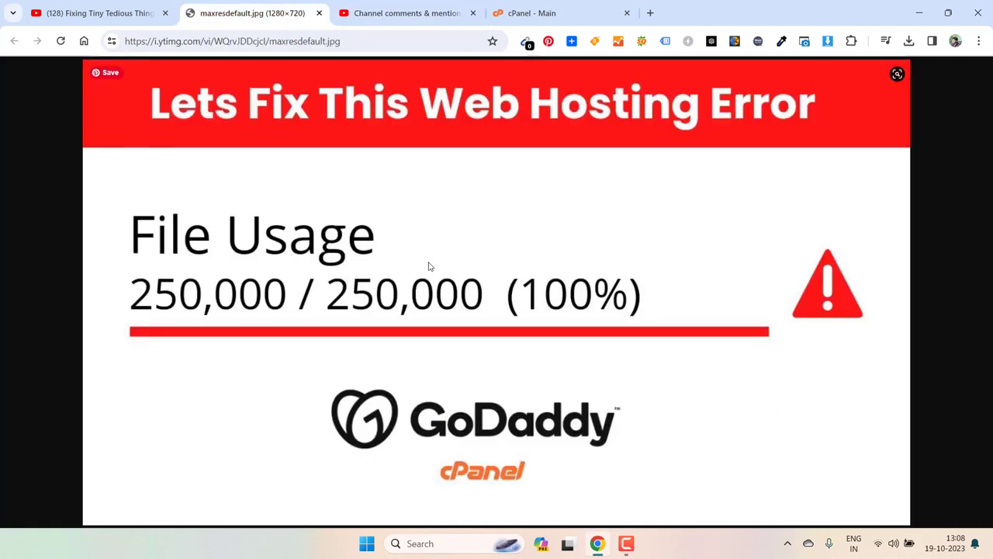
{"action": "mouse_move", "coordinate": [443, 265]}
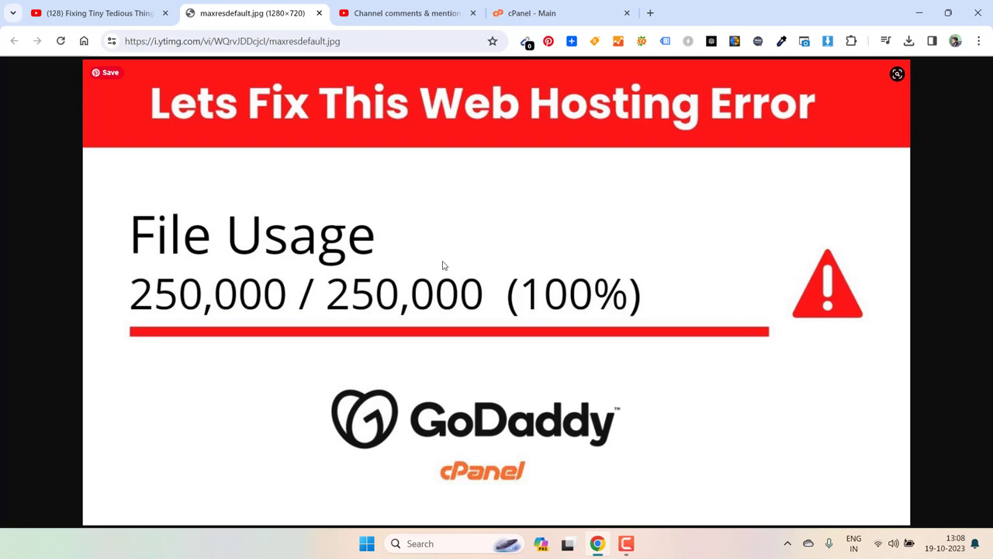
- Review cPanel Disk Usage: application_backups 919.93 MB, public_html 1,869.33 MB, 3,609.19 MB total
{"action": "left_click", "coordinate": [531, 13]}
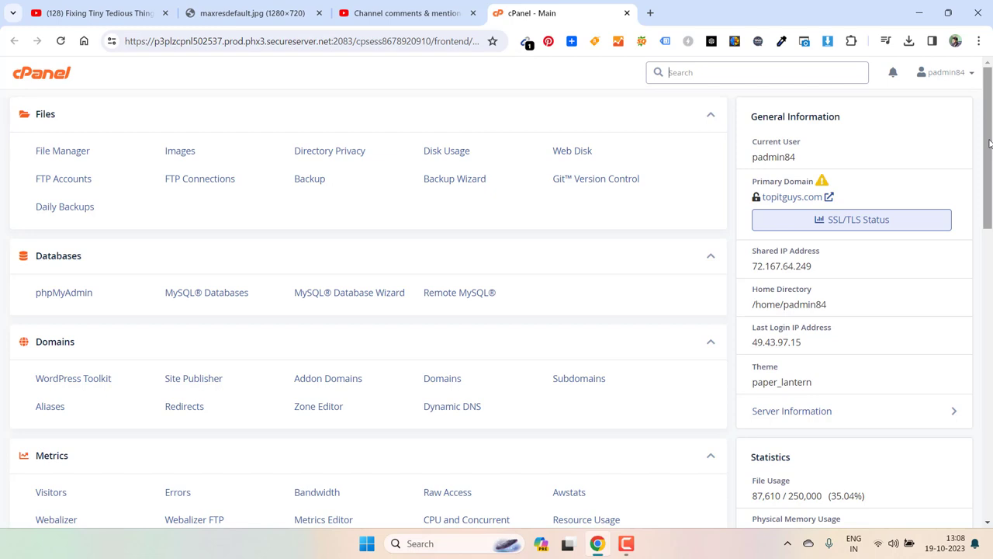
{"action": "mouse_move", "coordinate": [442, 83]}
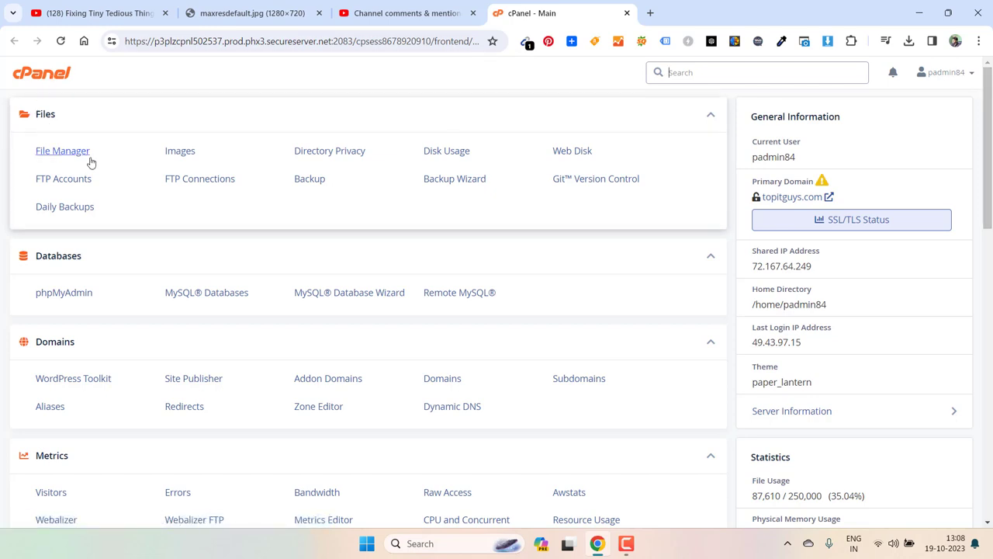
{"action": "mouse_move", "coordinate": [446, 150]}
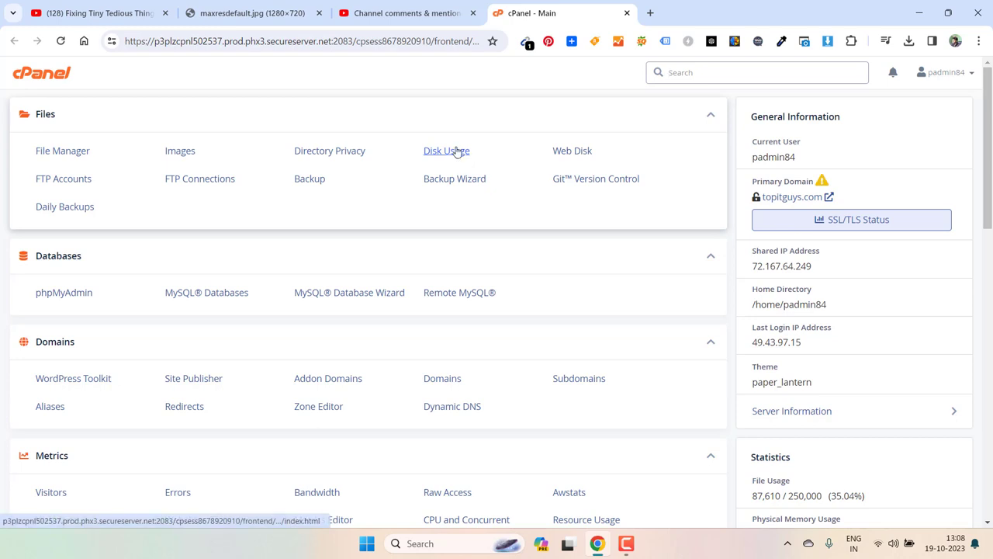
{"action": "left_click", "coordinate": [447, 150]}
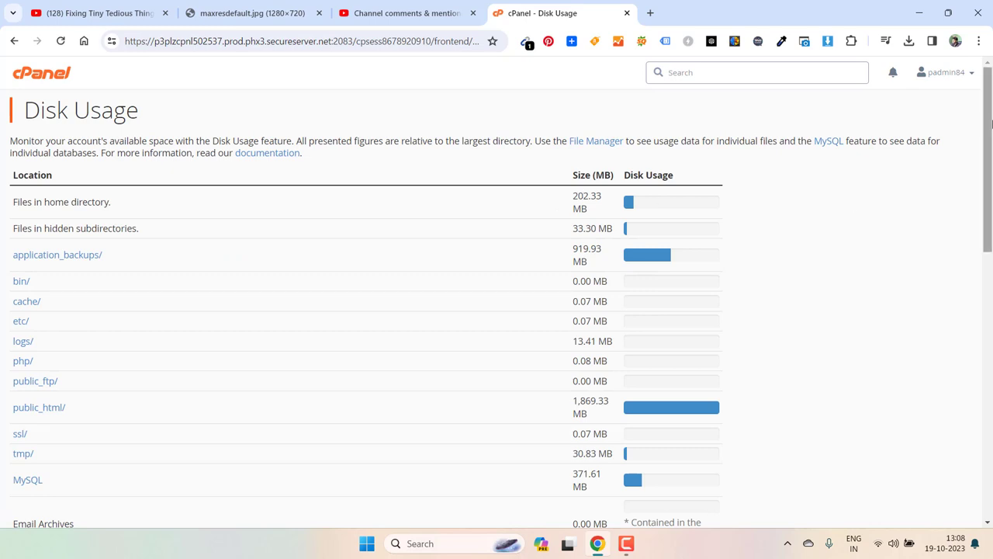
{"action": "scroll", "scroll_direction": "down", "scroll_amount": 3}
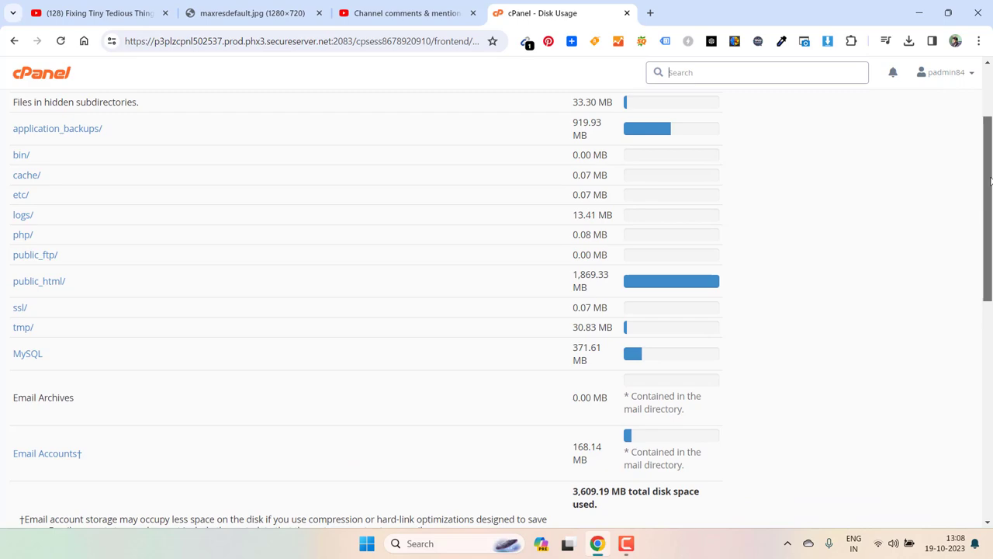
{"action": "scroll", "scroll_direction": "down", "scroll_amount": 3}
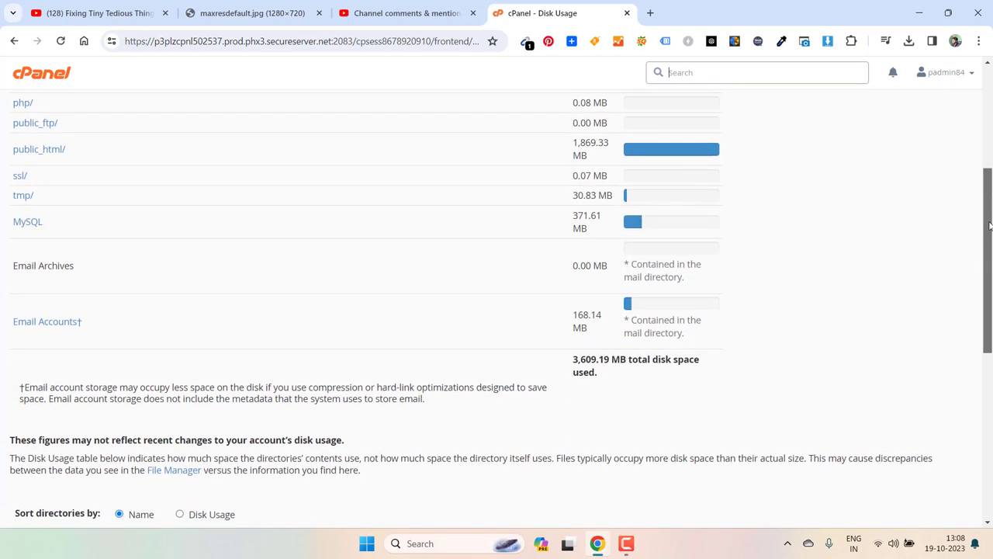
{"action": "scroll", "scroll_direction": "up", "scroll_amount": 3}
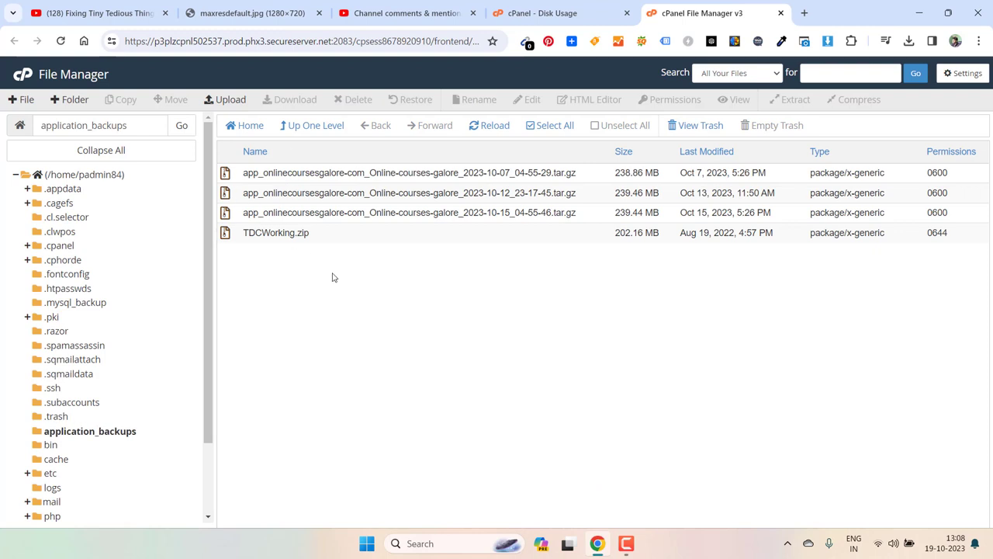
{"action": "mouse_move", "coordinate": [358, 289]}
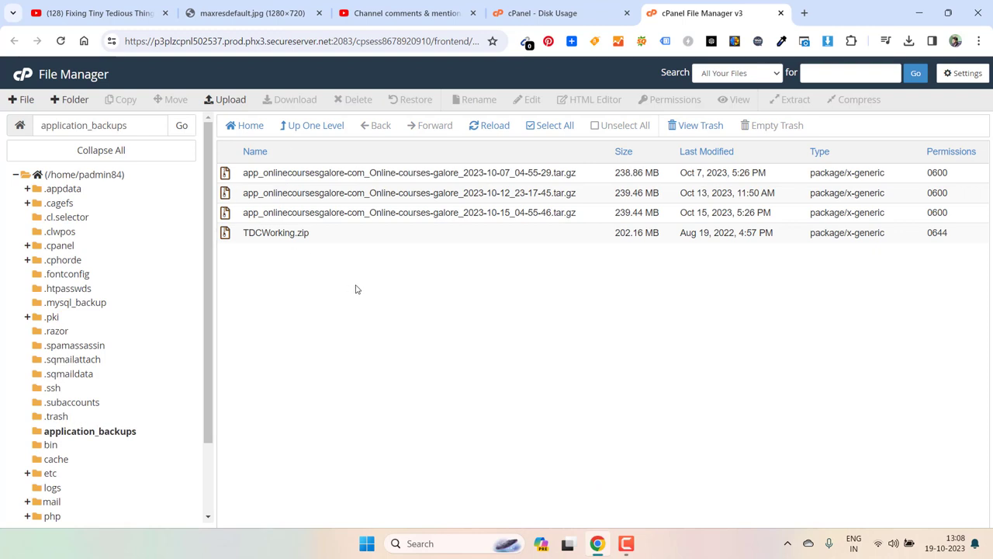
- Permanently delete TDCWorking.zip from application_backups, skipping the trash
{"action": "left_click", "coordinate": [276, 232]}
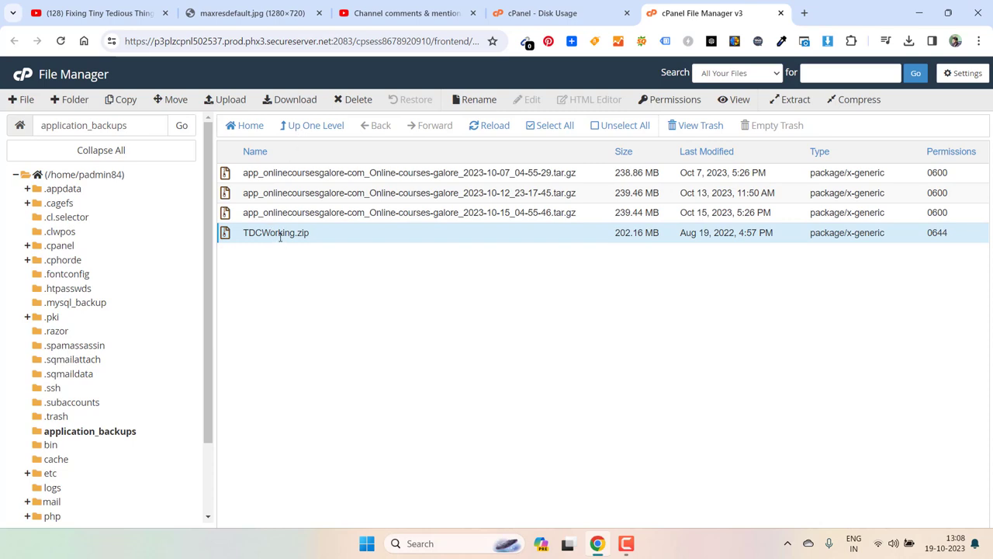
{"action": "right_click", "coordinate": [276, 232]}
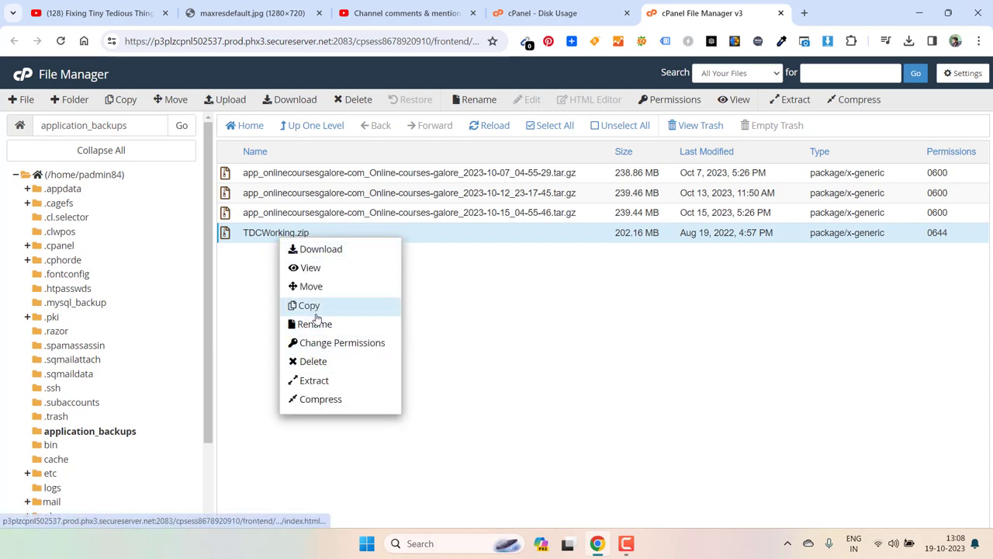
{"action": "mouse_move", "coordinate": [314, 361]}
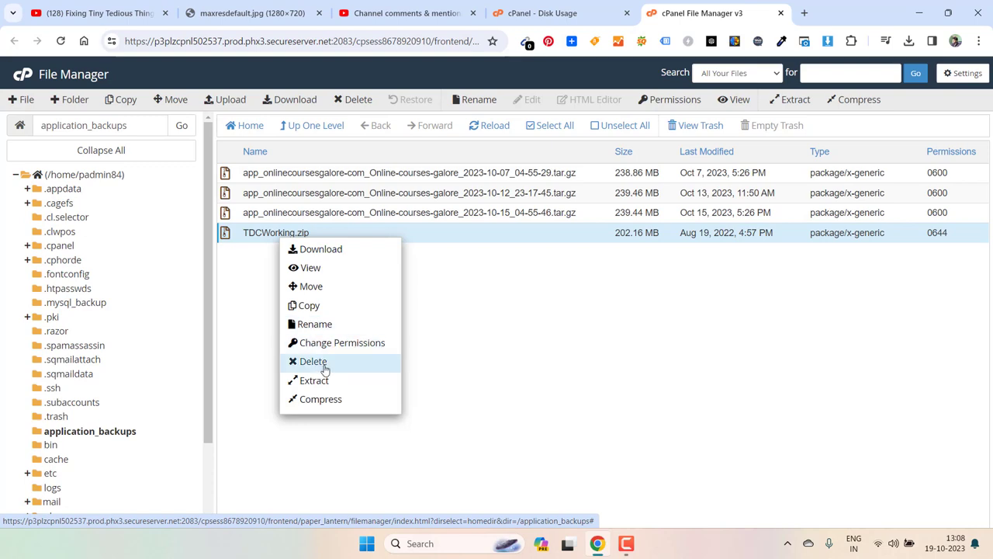
{"action": "left_click", "coordinate": [312, 360]}
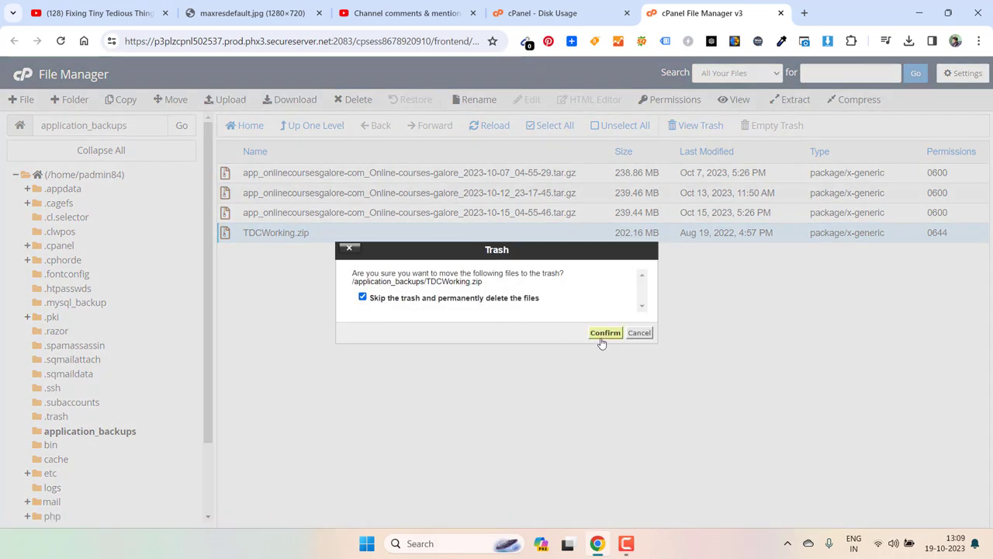
{"action": "left_click", "coordinate": [605, 332]}
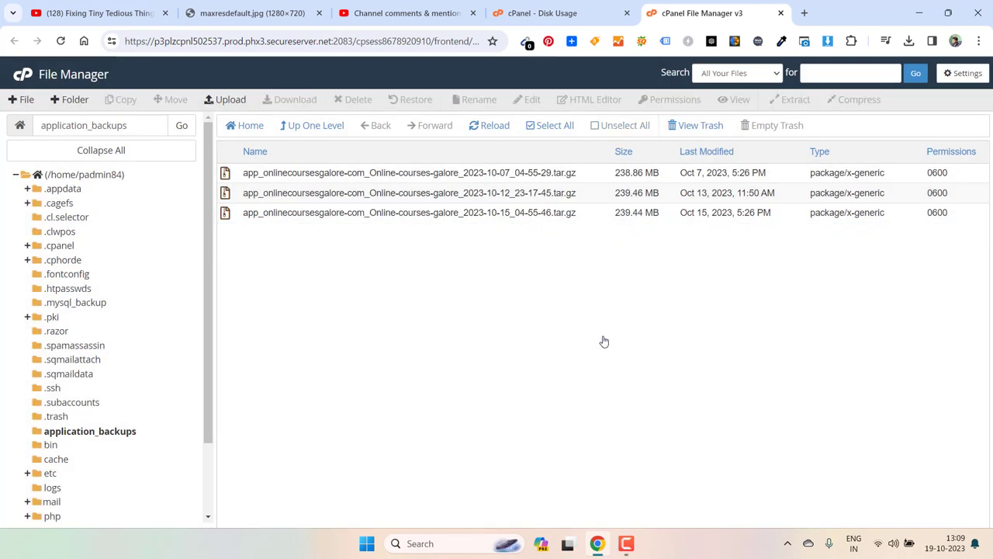
{"action": "mouse_move", "coordinate": [438, 256]}
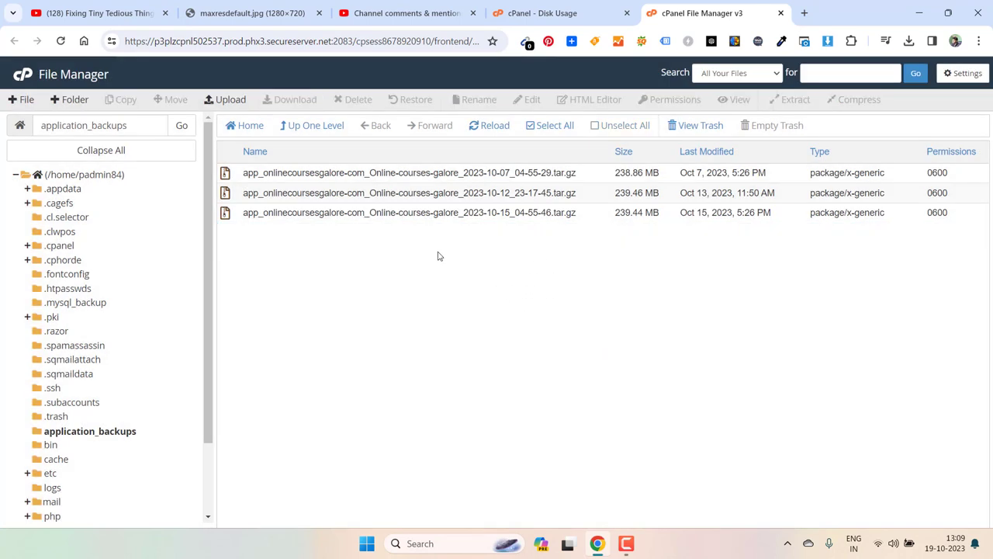
{"action": "mouse_move", "coordinate": [553, 236]}
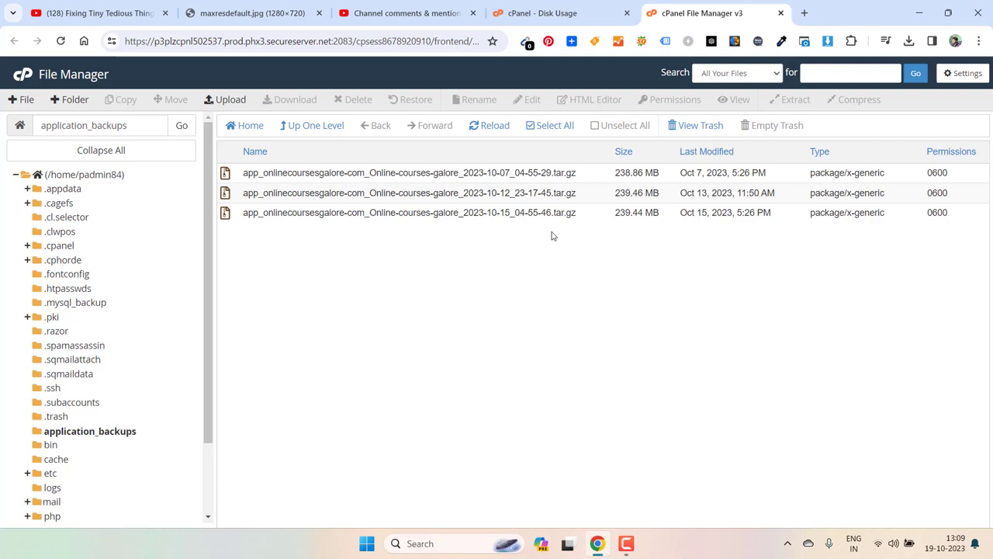
{"action": "mouse_move", "coordinate": [229, 178]}
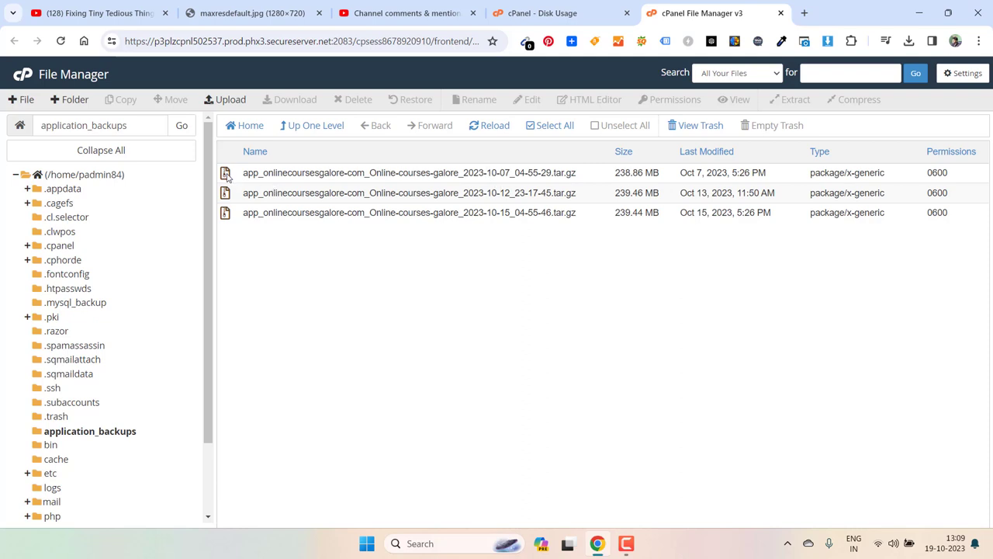
- Select the Oct 7 and Oct 12 tar.gz archives for permanent deletion, skipping the trash
{"action": "left_click", "coordinate": [409, 172]}
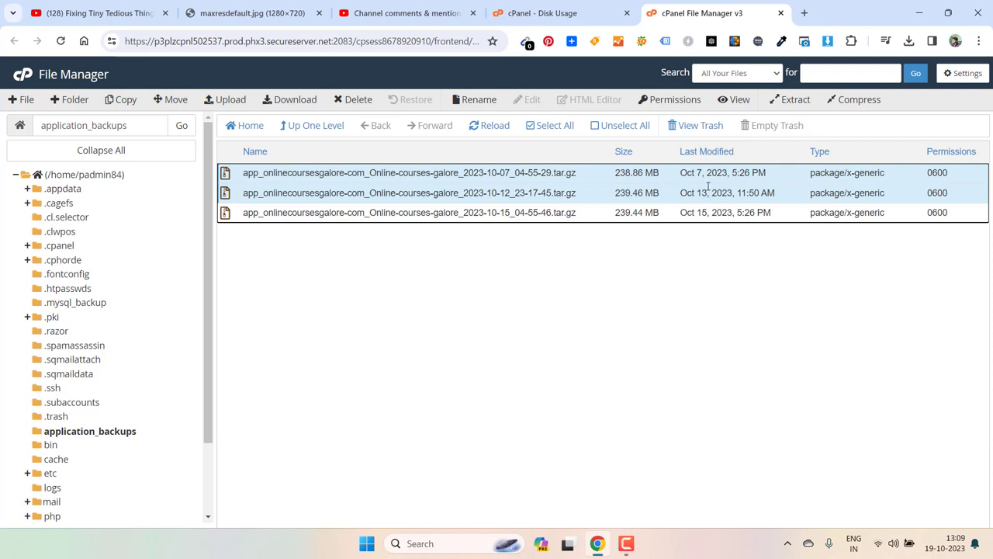
{"action": "right_click", "coordinate": [409, 172]}
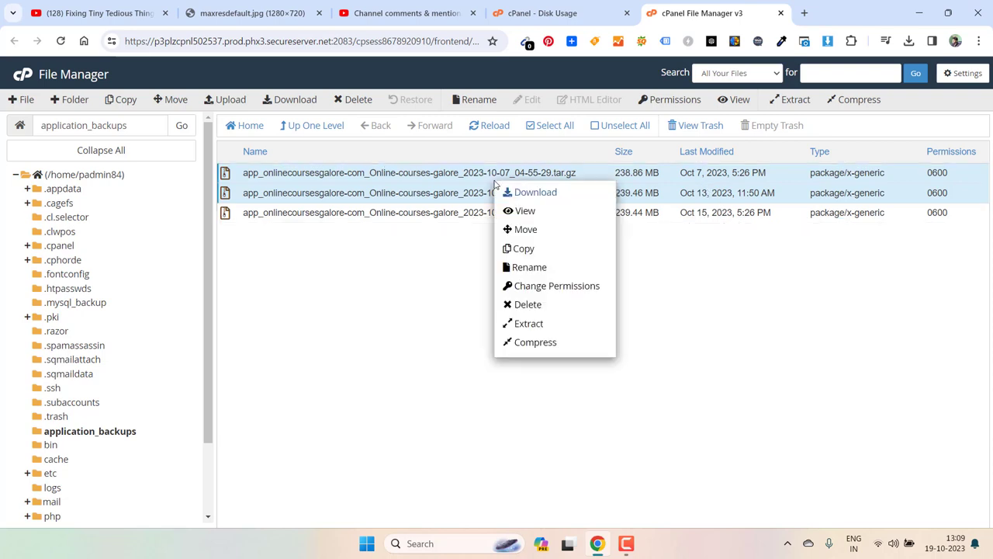
{"action": "left_click", "coordinate": [528, 304]}
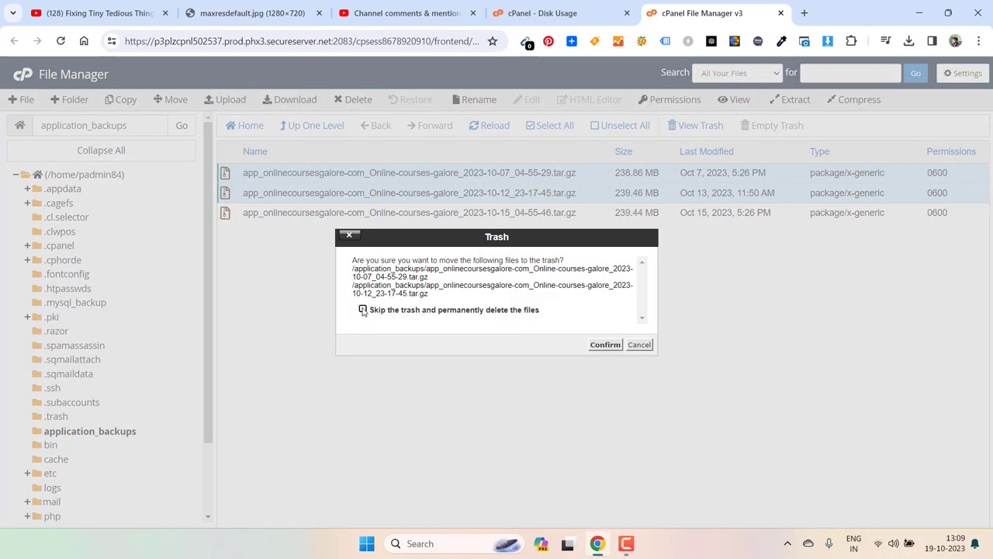
{"action": "left_click", "coordinate": [363, 309]}
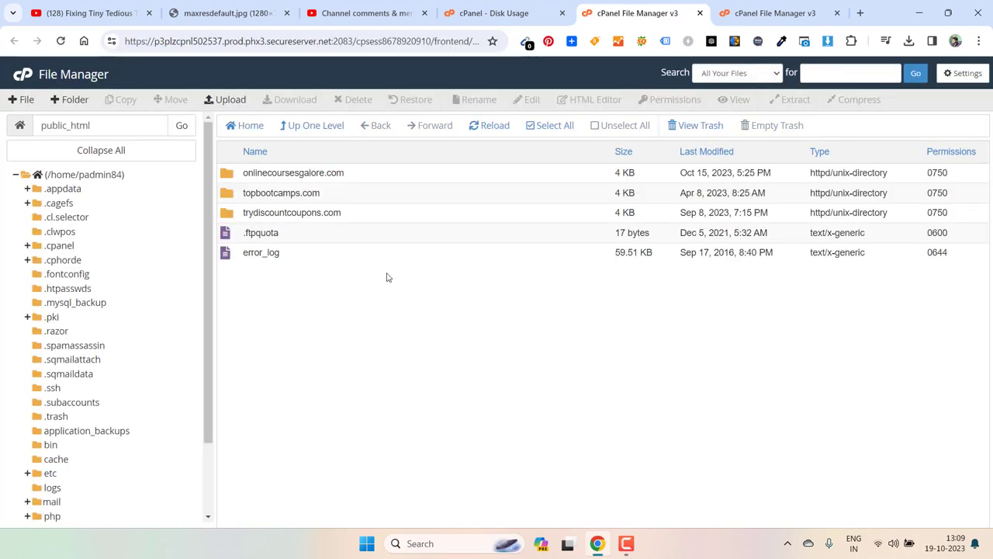
{"action": "mouse_move", "coordinate": [370, 289]}
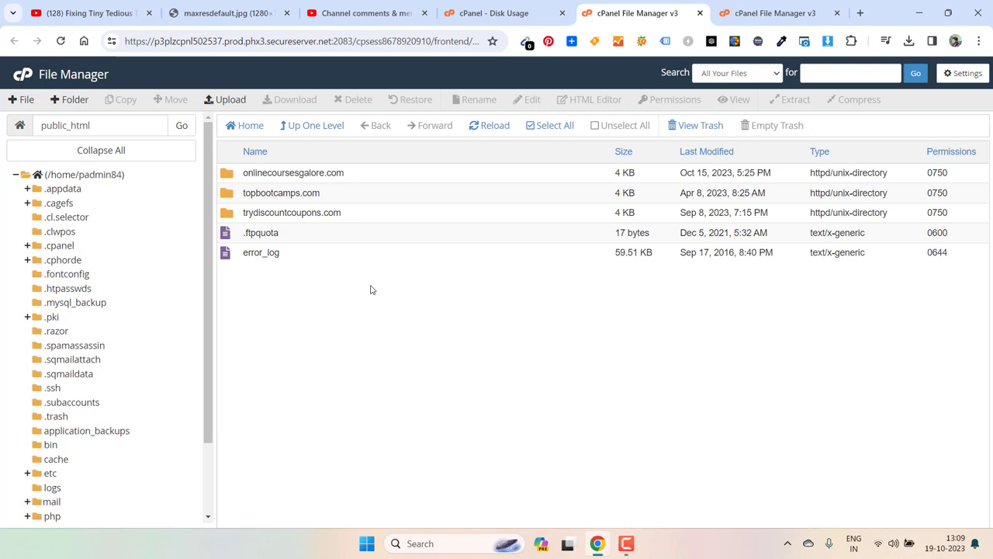
{"action": "mouse_move", "coordinate": [388, 171]}
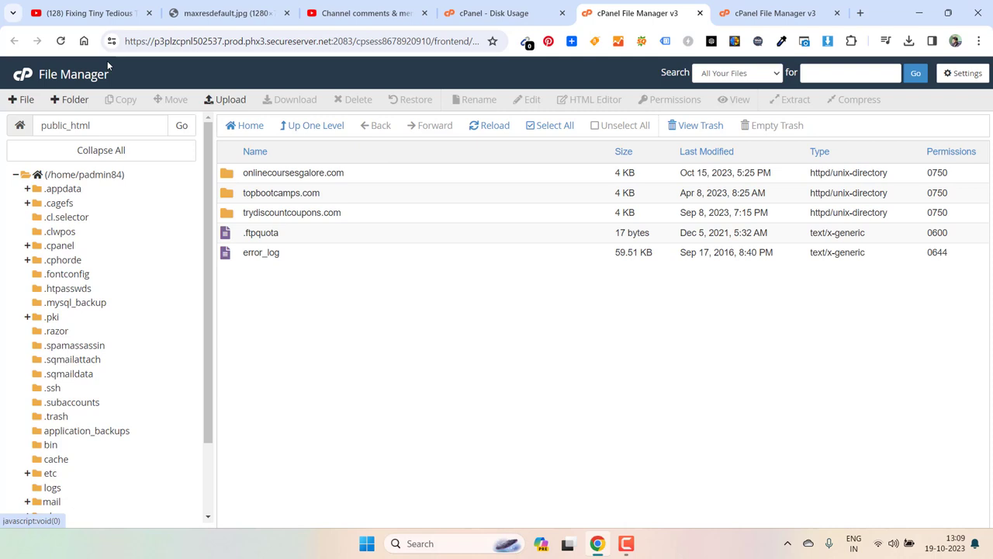
- Check the Email Accounts row on the Disk Usage page, showing 168.14 MB
{"action": "left_click", "coordinate": [500, 13]}
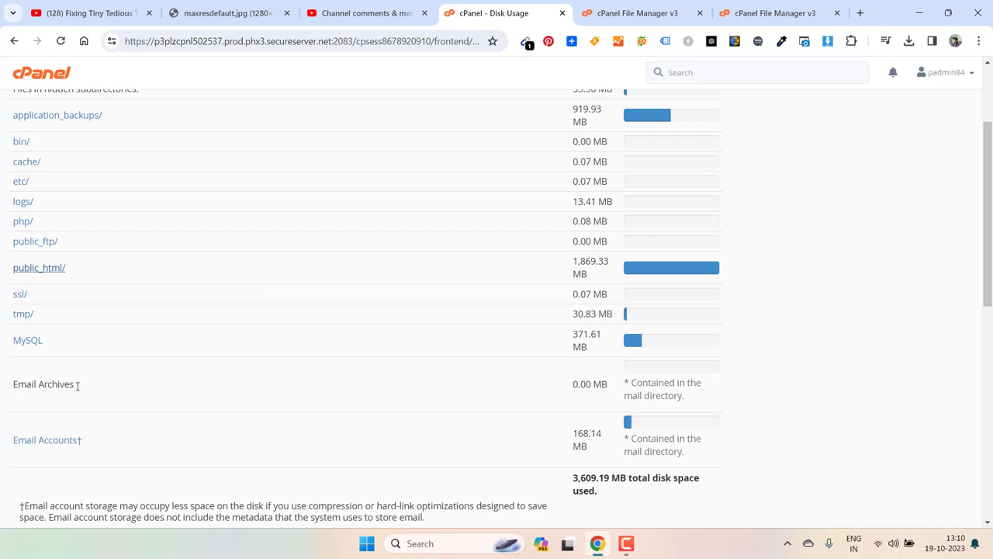
{"action": "mouse_move", "coordinate": [604, 382]}
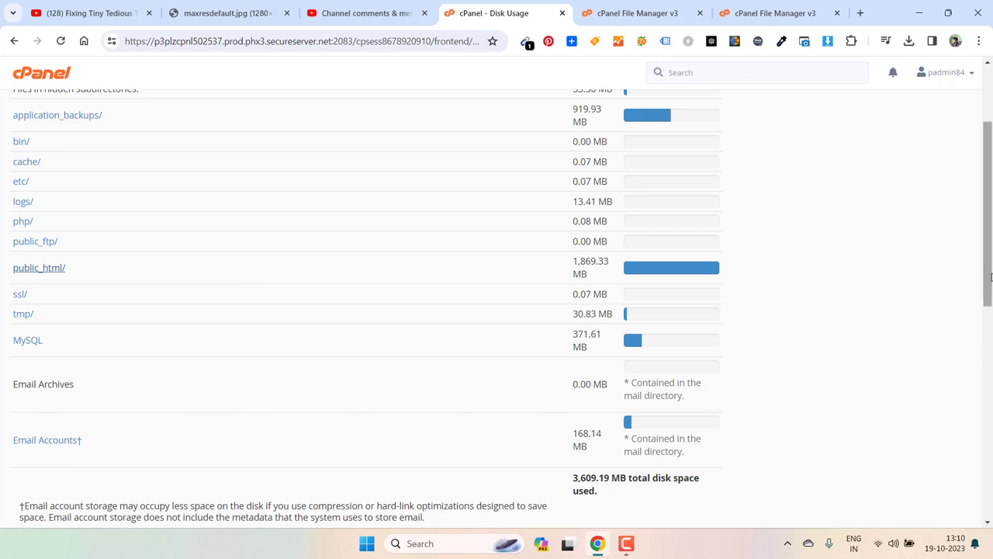
{"action": "scroll", "scroll_direction": "down", "scroll_amount": 3}
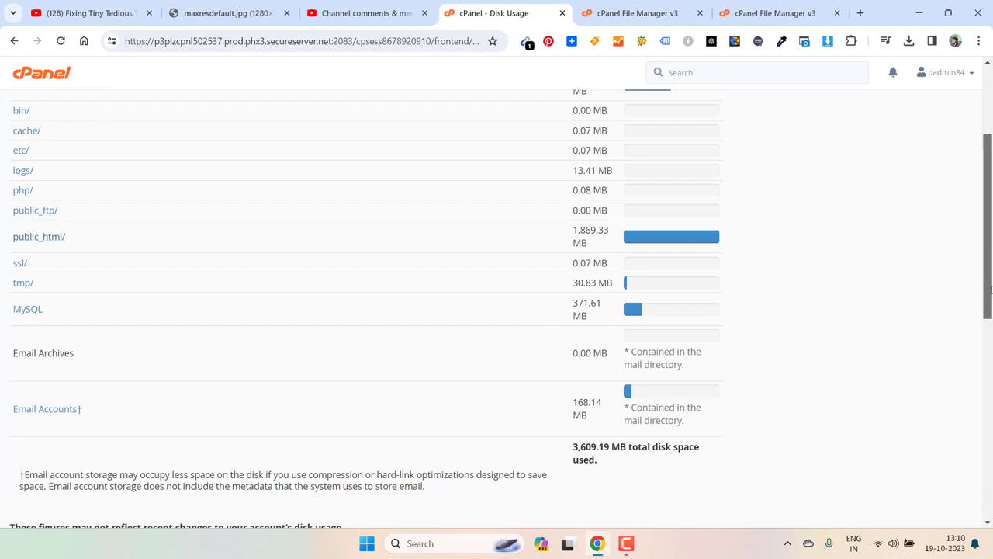
{"action": "scroll", "scroll_direction": "down", "scroll_amount": 3}
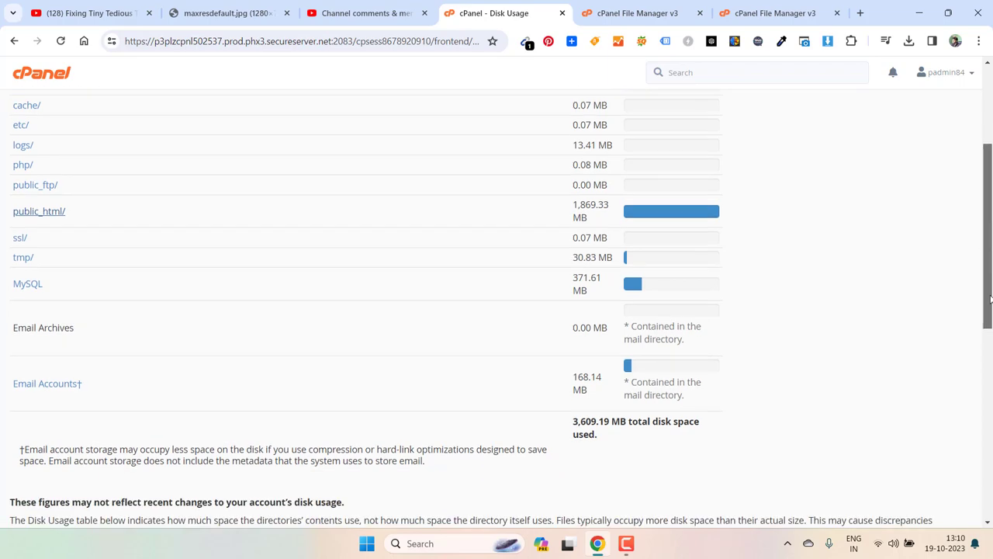
{"action": "scroll", "scroll_direction": "down", "scroll_amount": 3}
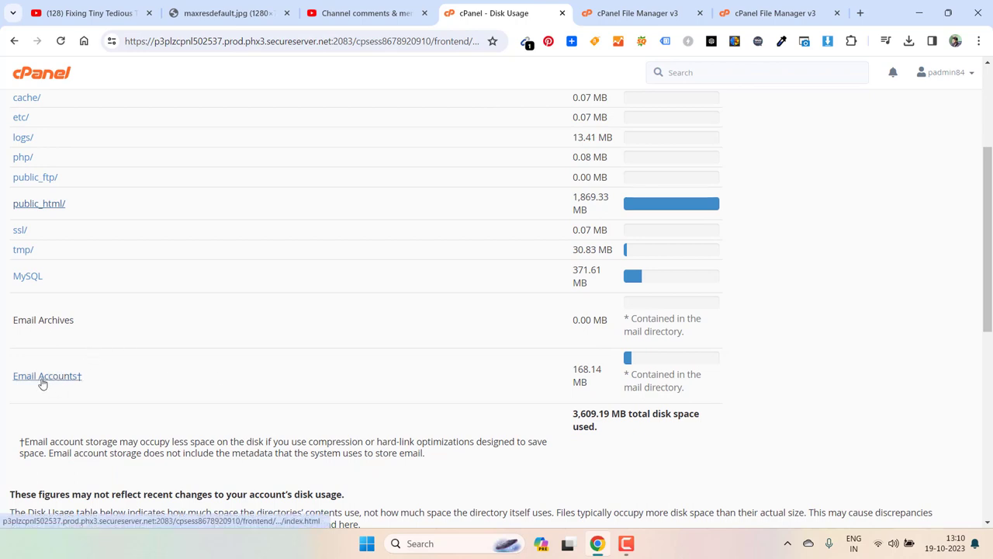
{"action": "mouse_move", "coordinate": [44, 381]}
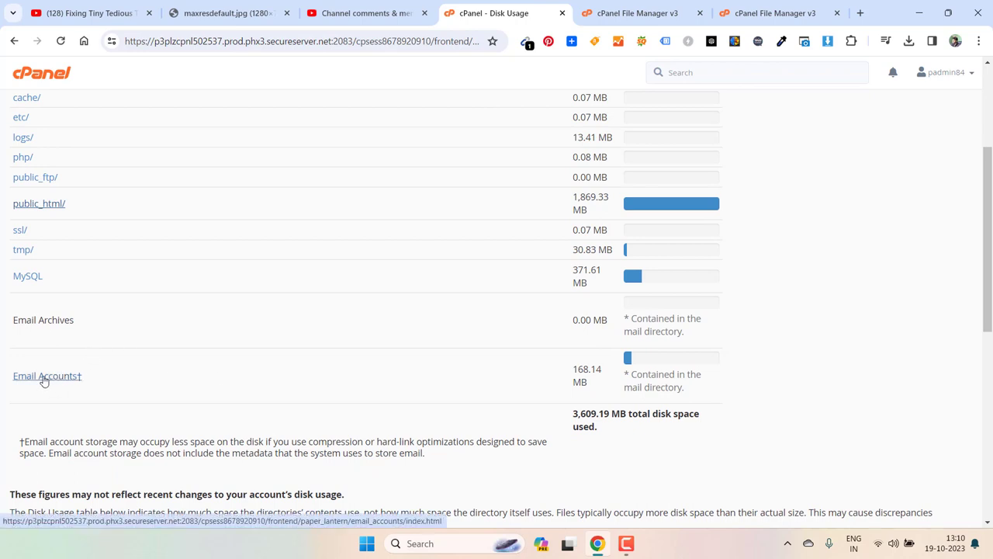
- Open Free up Email Storage for the system account, showing INBOX at 42,424 messages (171.47 MB)
{"action": "left_click", "coordinate": [47, 375]}
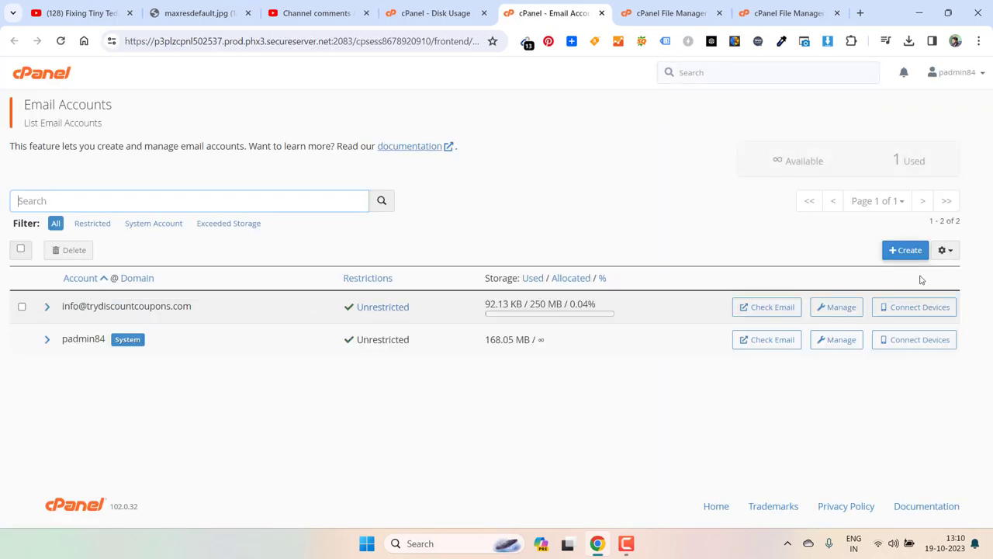
{"action": "mouse_move", "coordinate": [296, 392]}
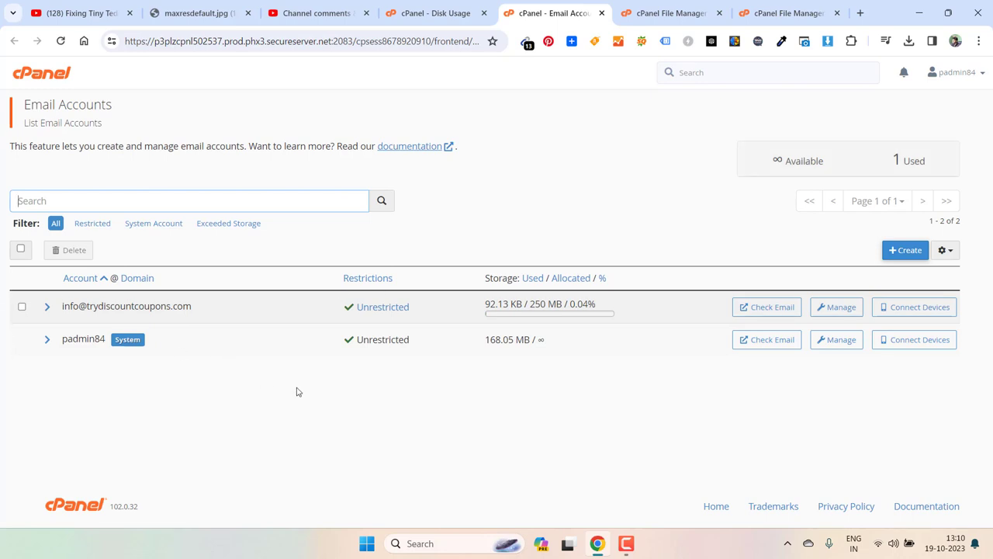
{"action": "mouse_move", "coordinate": [499, 343]}
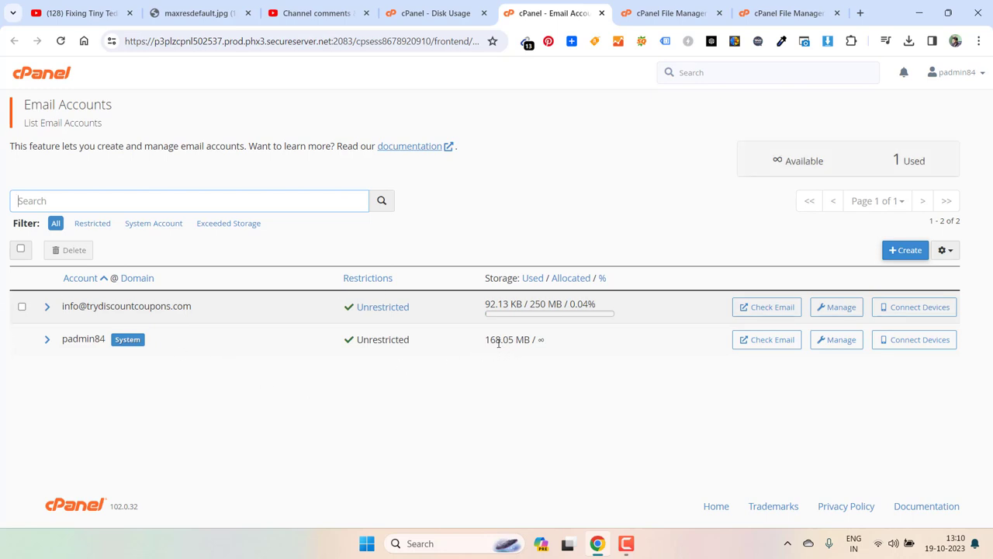
{"action": "mouse_move", "coordinate": [699, 334]}
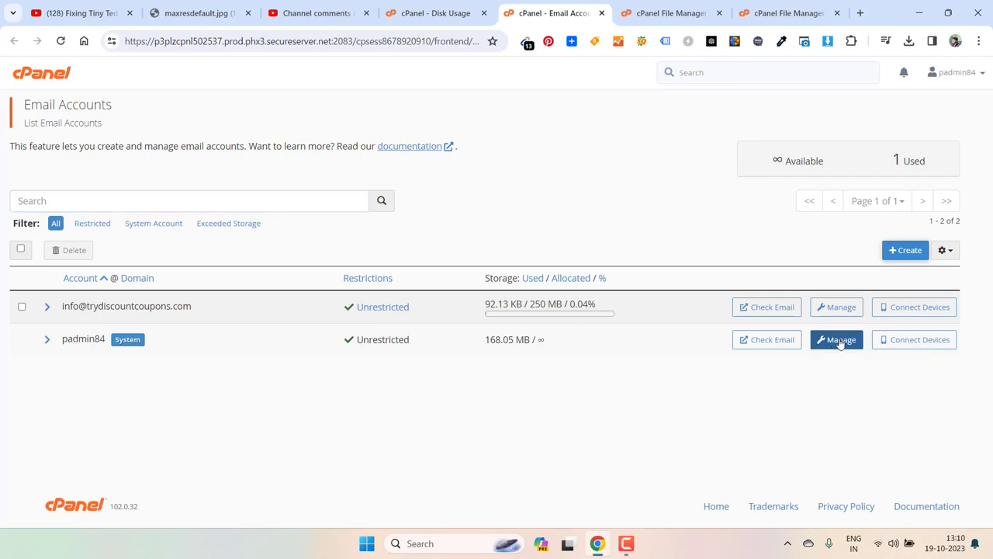
{"action": "left_click", "coordinate": [836, 339]}
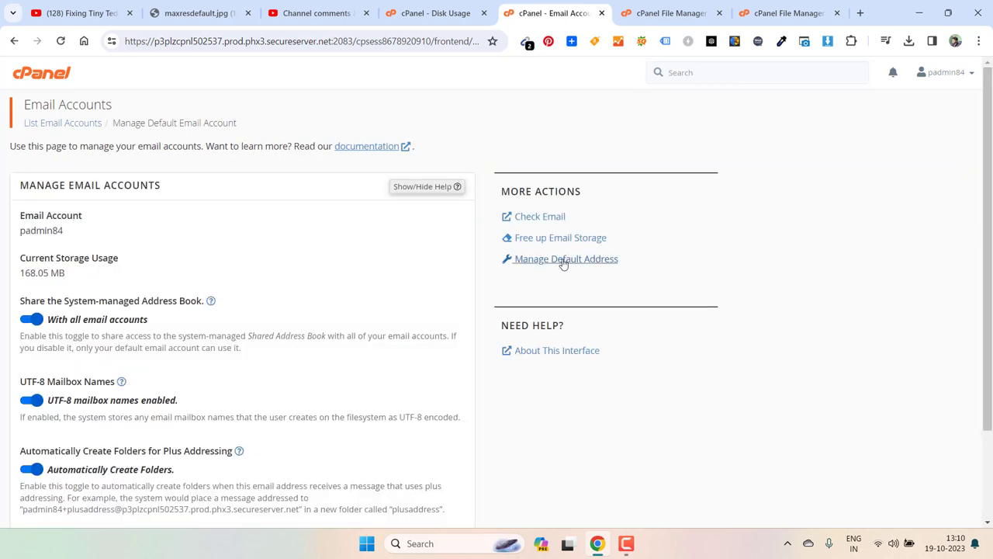
{"action": "mouse_move", "coordinate": [560, 237]}
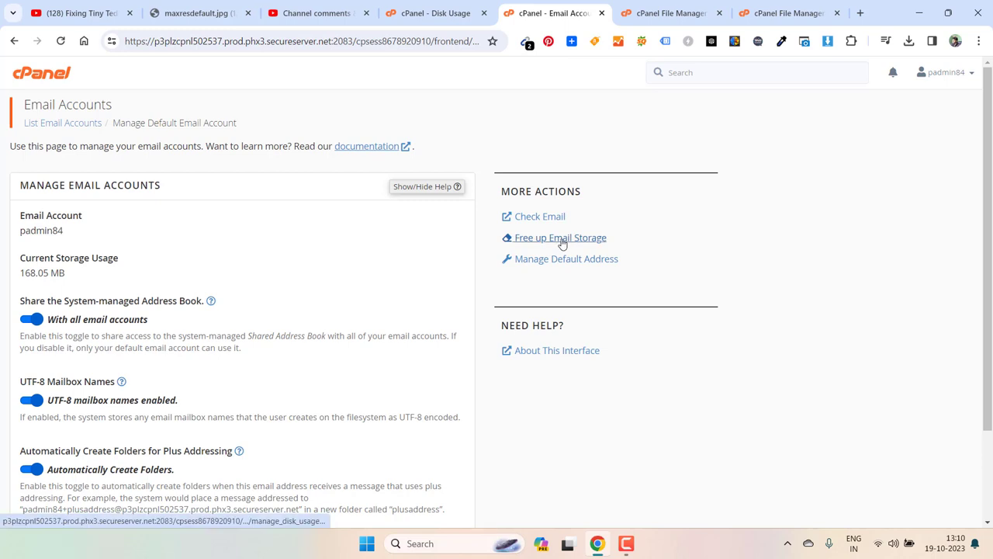
{"action": "left_click", "coordinate": [559, 238]}
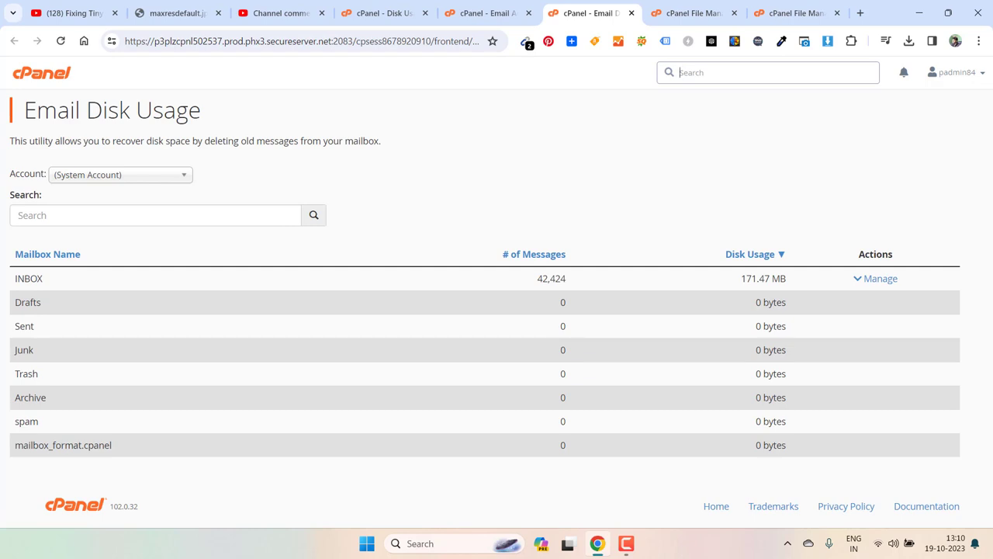
{"action": "mouse_move", "coordinate": [743, 272]}
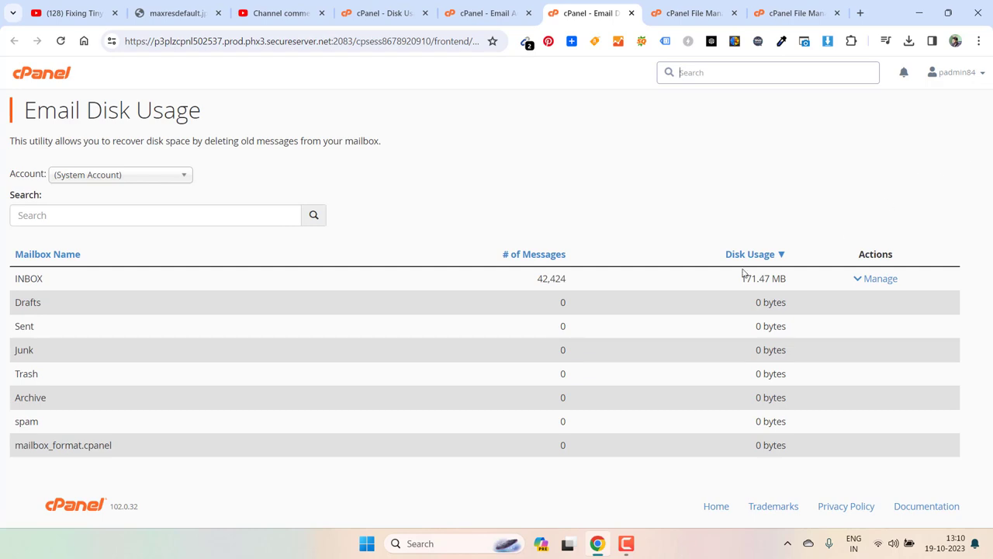
{"action": "mouse_move", "coordinate": [881, 277]}
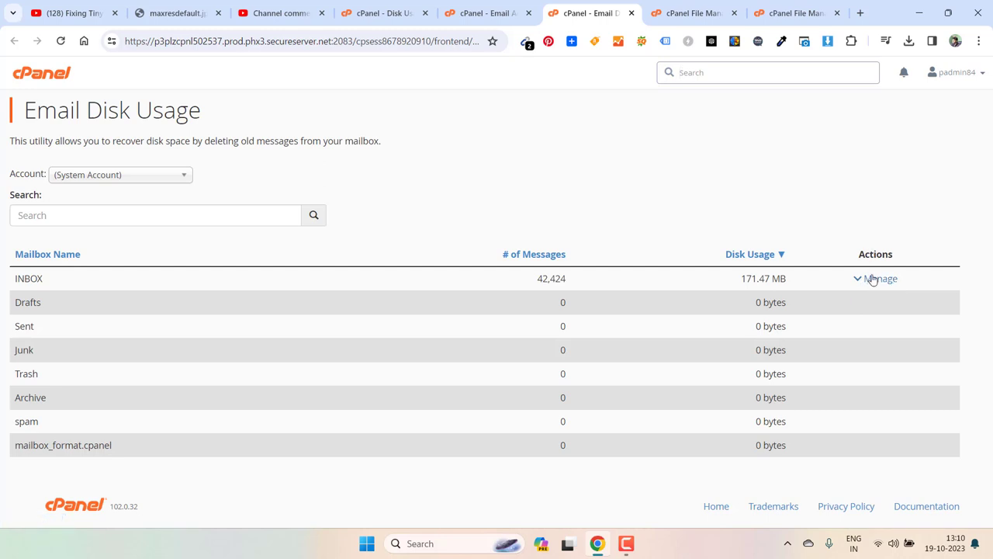
- Permanently delete all INBOX messages, then return to the Manage Email Account page
{"action": "left_click", "coordinate": [880, 277]}
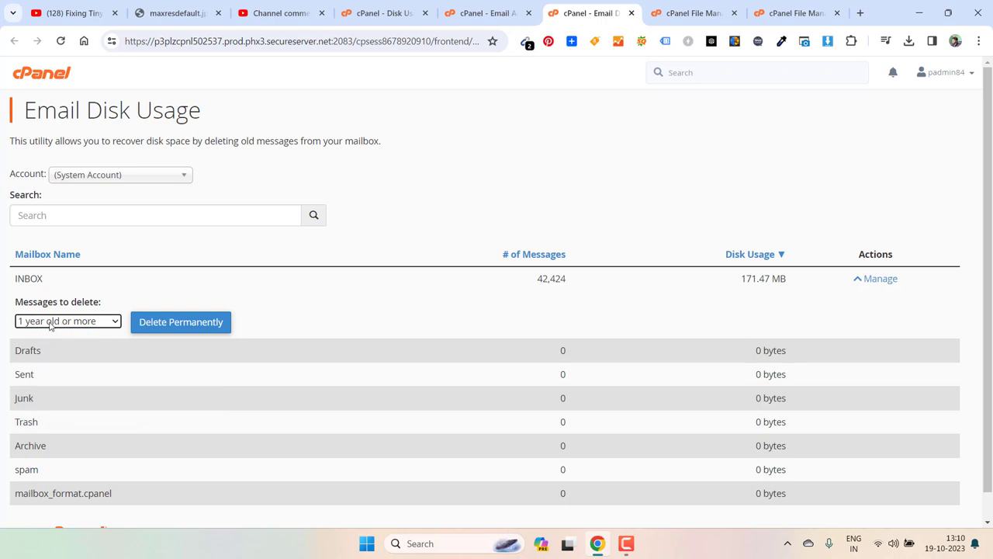
{"action": "left_click", "coordinate": [67, 320]}
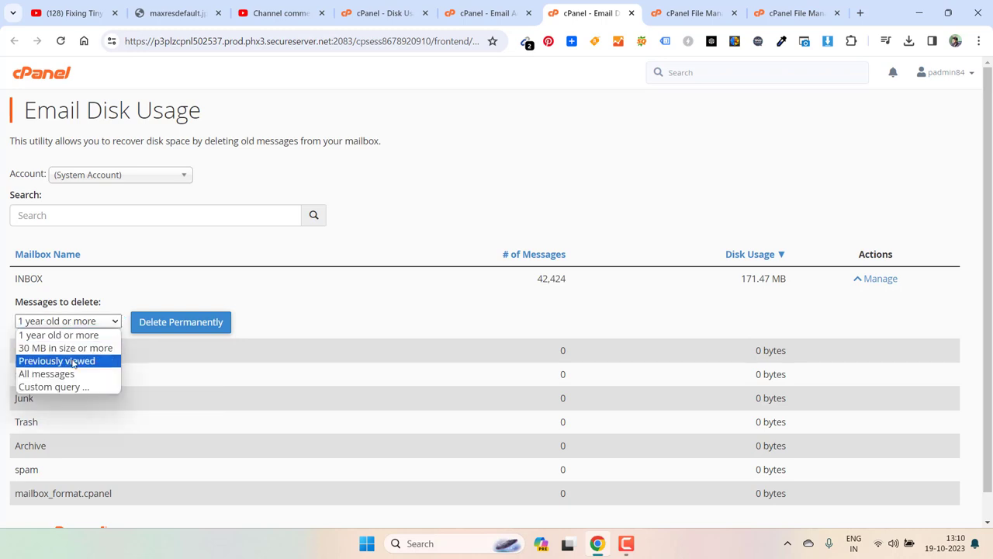
{"action": "mouse_move", "coordinate": [65, 347]}
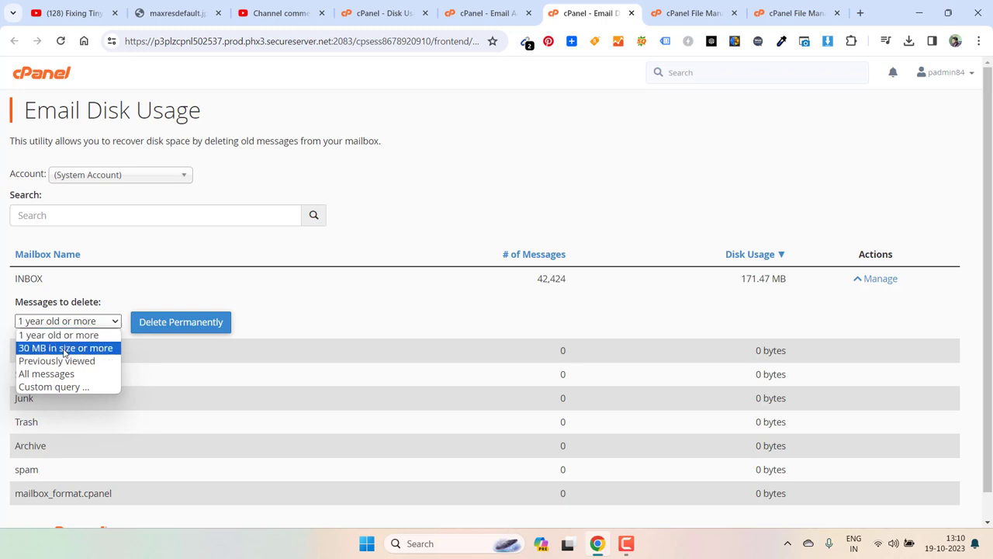
{"action": "mouse_move", "coordinate": [45, 374]}
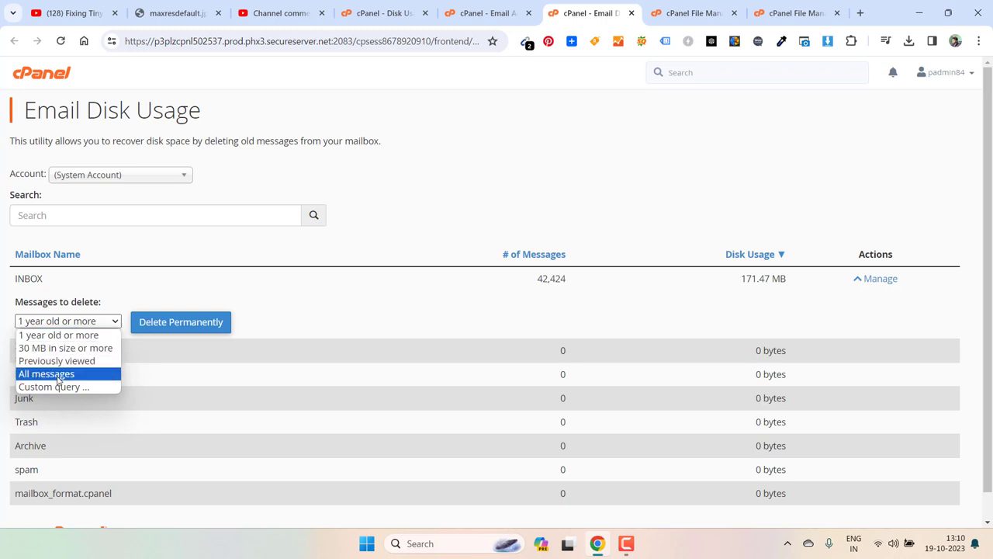
{"action": "left_click", "coordinate": [46, 373]}
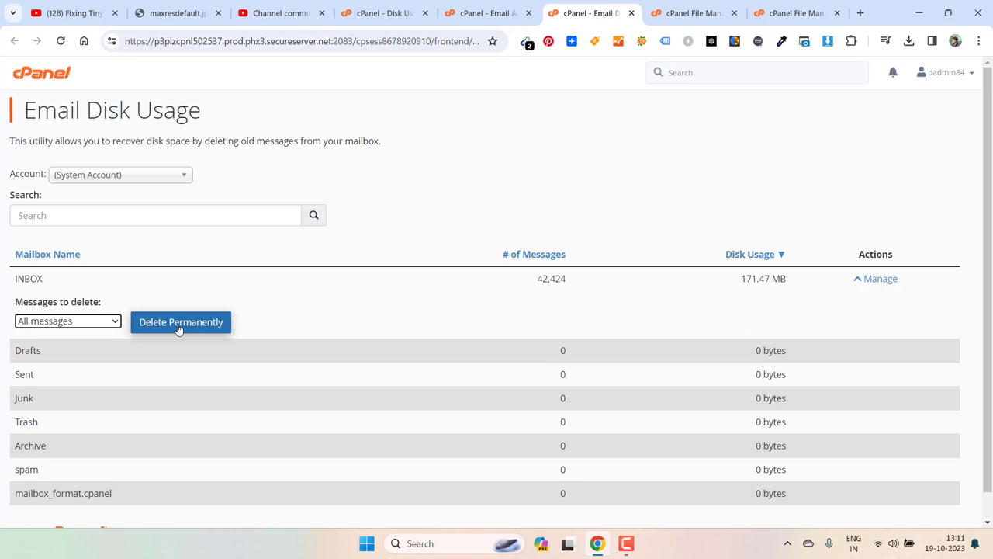
{"action": "left_click", "coordinate": [180, 321]}
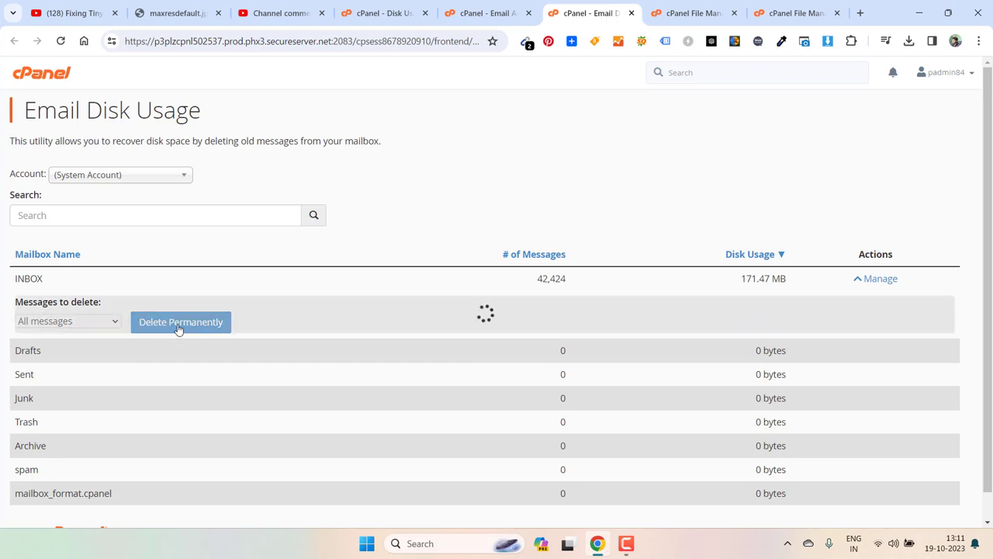
{"action": "left_click", "coordinate": [180, 321]}
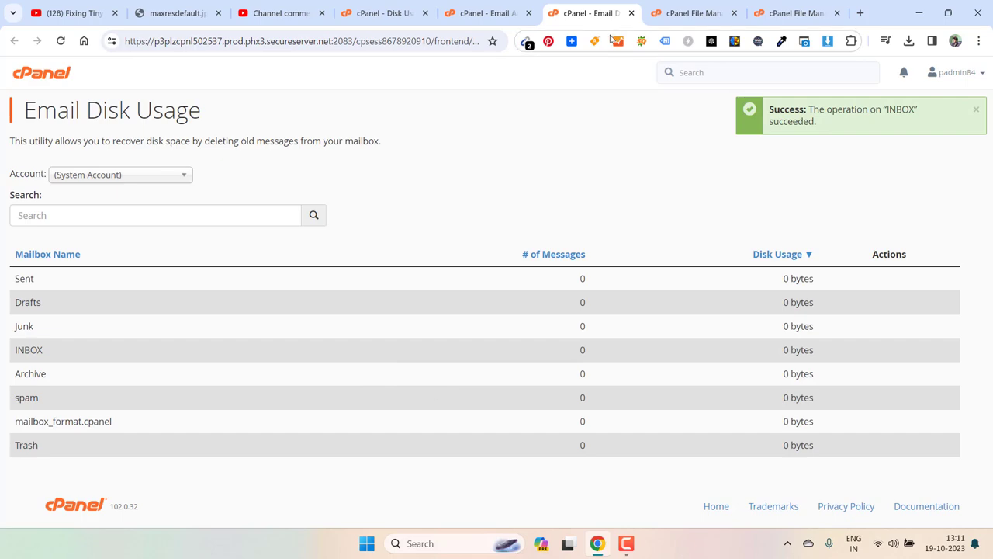
{"action": "left_click", "coordinate": [485, 14]}
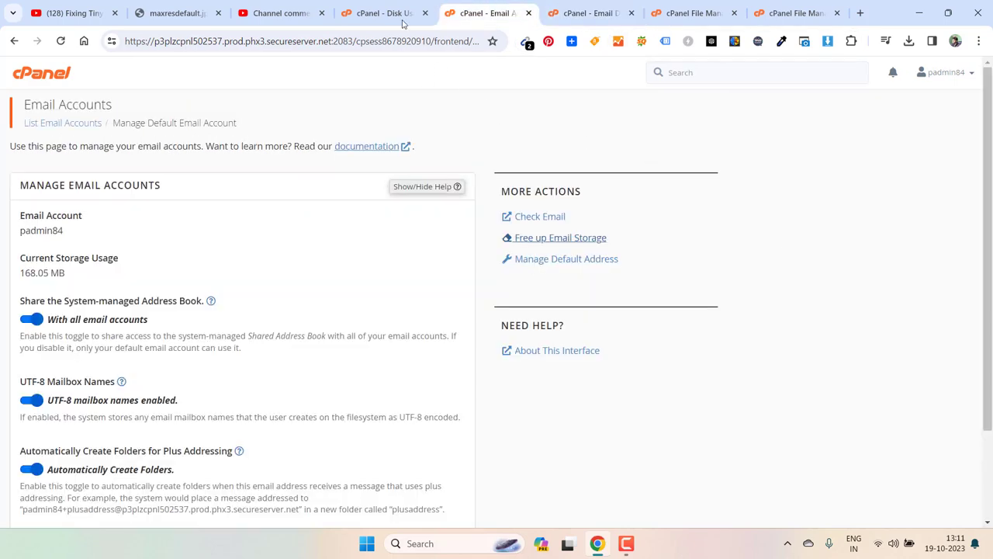
- Review the Disk Usage list (3,609.19 MB total), then view the 100% file usage image
{"action": "left_click", "coordinate": [381, 13]}
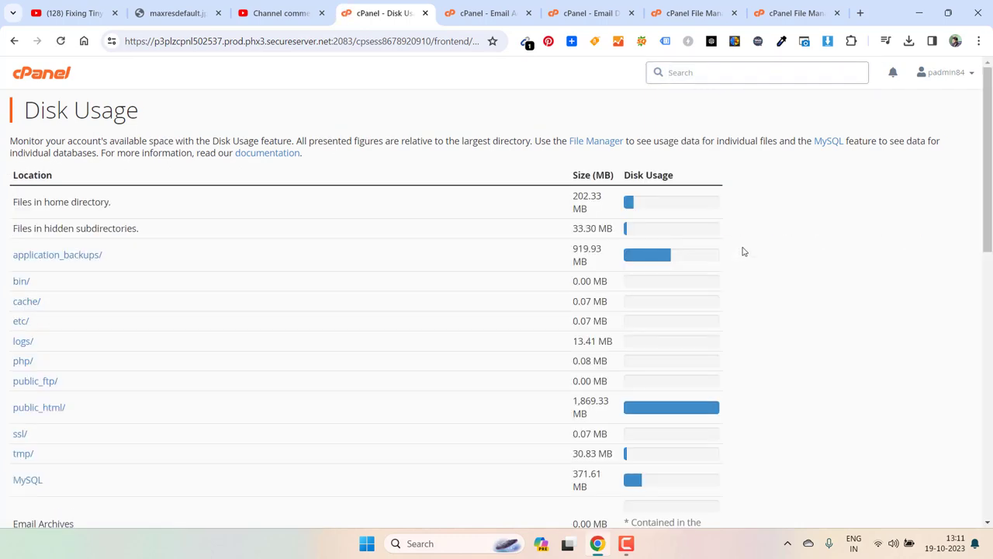
{"action": "scroll", "scroll_direction": "down", "scroll_amount": 3}
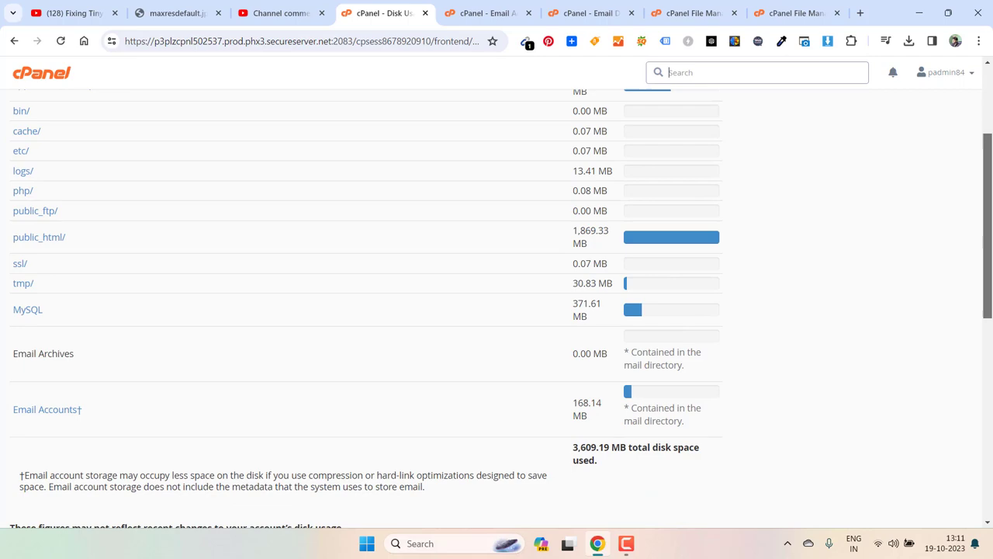
{"action": "scroll", "scroll_direction": "down", "scroll_amount": 3}
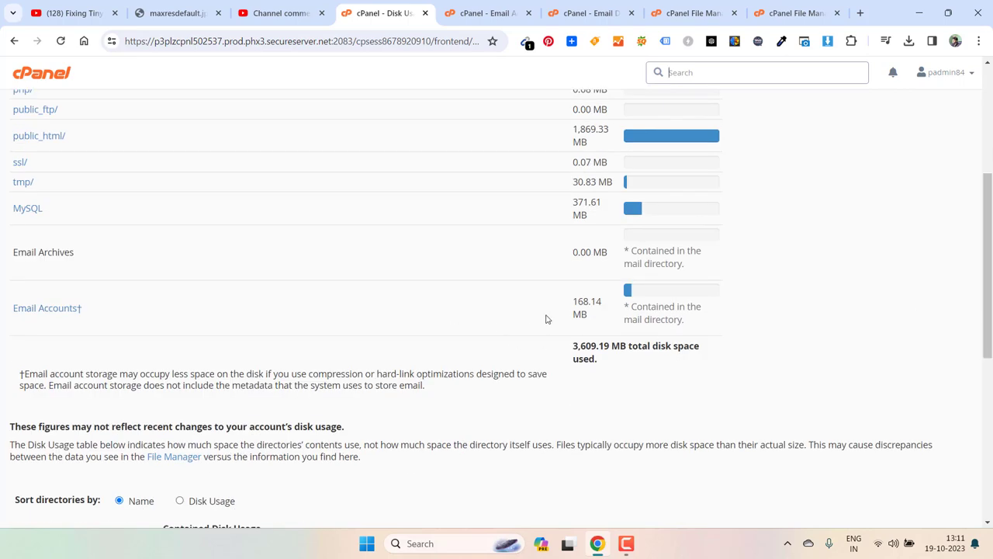
{"action": "mouse_move", "coordinate": [880, 298]}
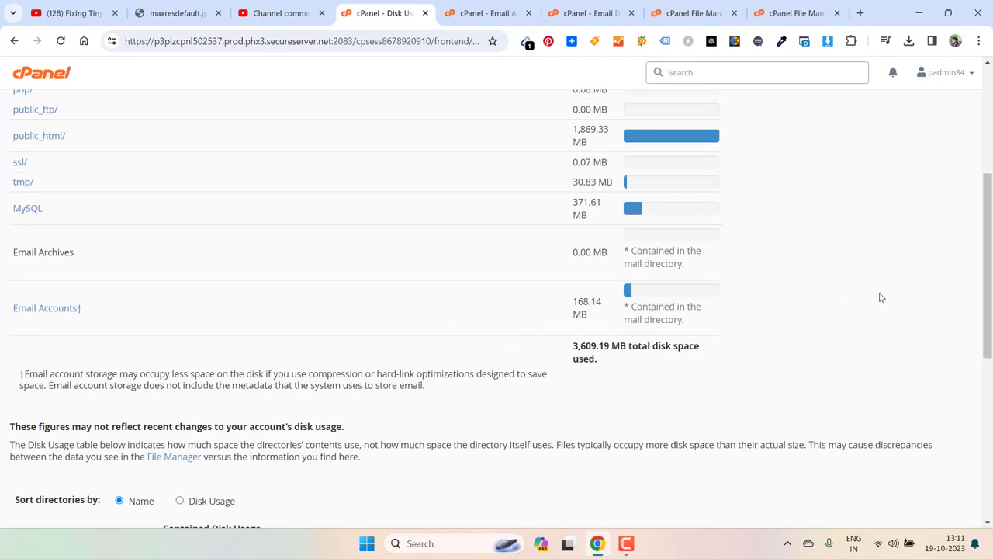
{"action": "scroll", "scroll_direction": "down", "scroll_amount": 3}
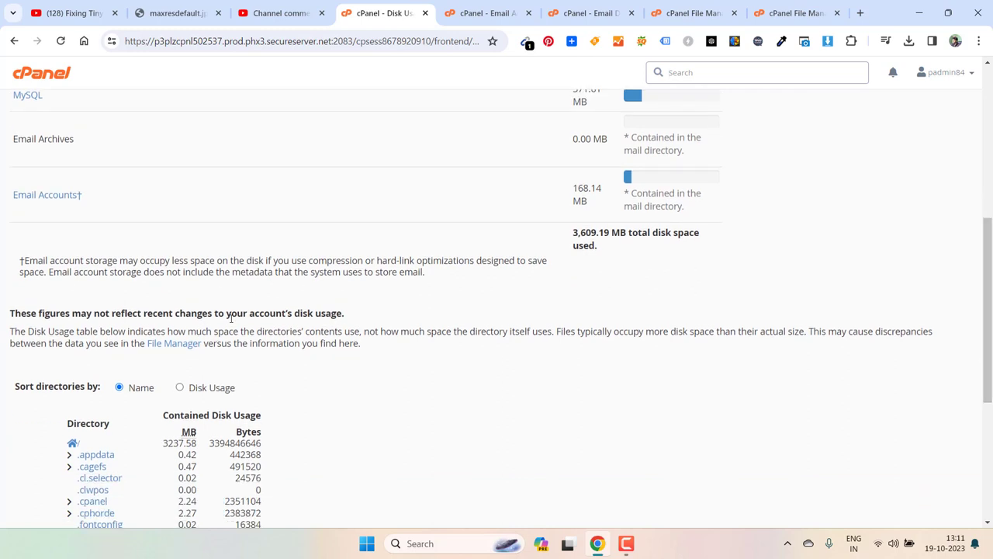
{"action": "mouse_move", "coordinate": [138, 327]}
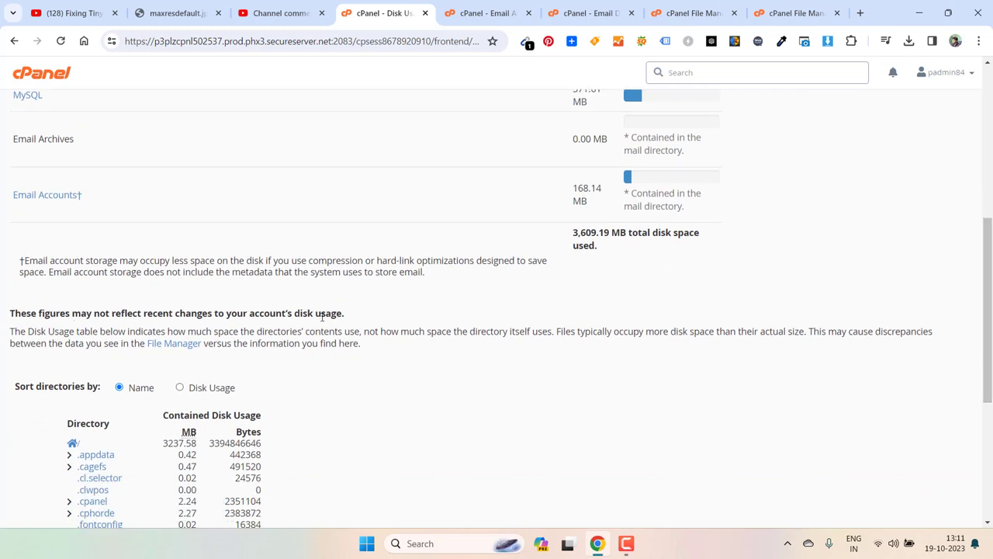
{"action": "scroll", "scroll_direction": "up", "scroll_amount": 3}
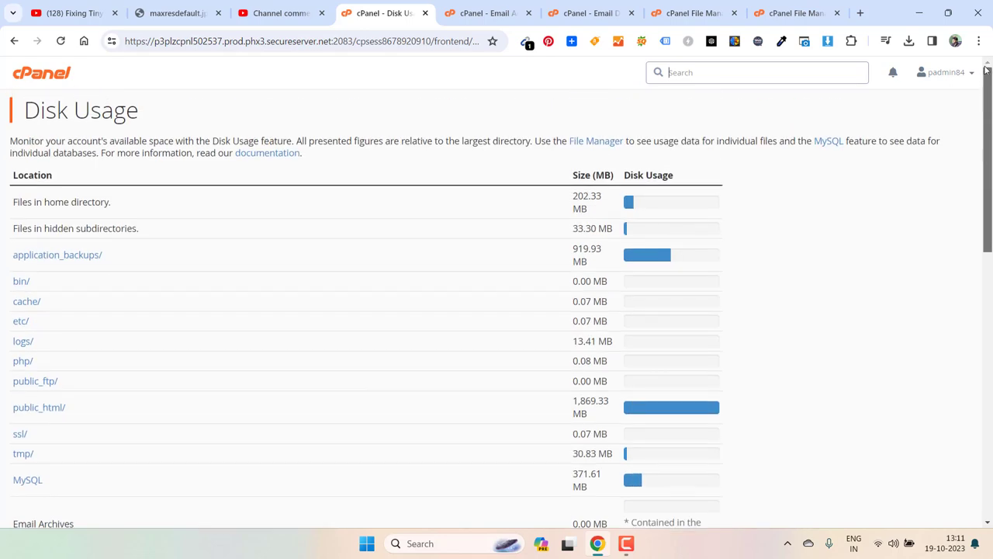
{"action": "mouse_move", "coordinate": [770, 120]}
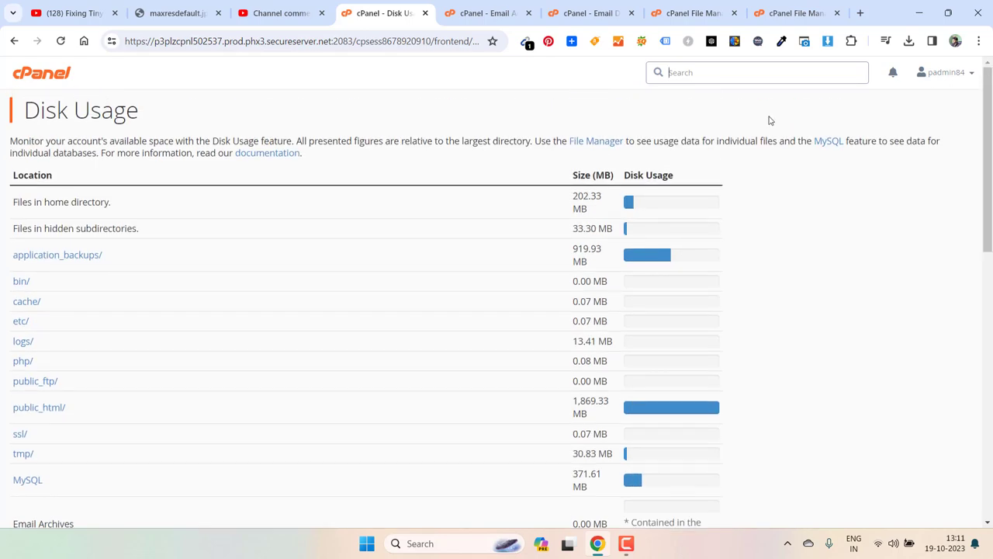
{"action": "left_click", "coordinate": [178, 13]}
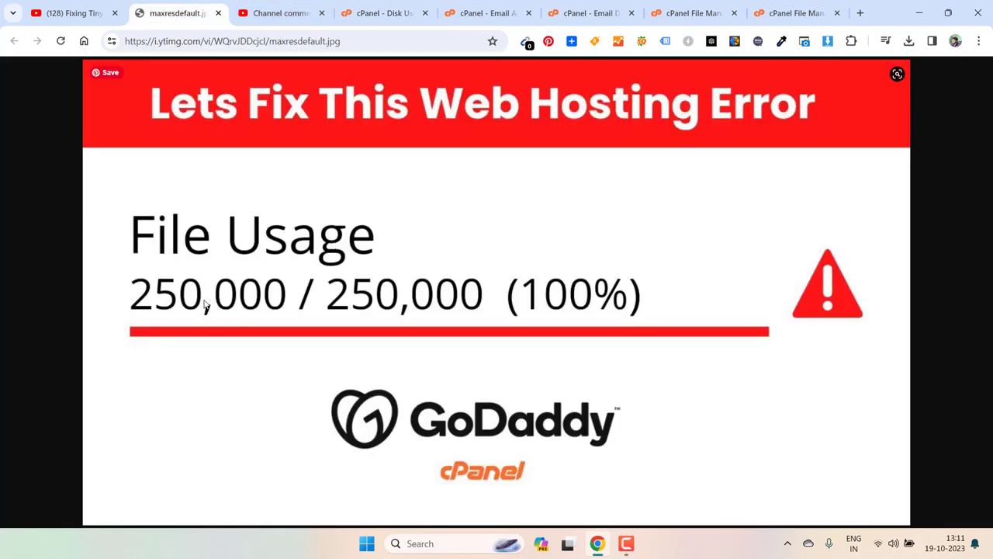
{"action": "mouse_move", "coordinate": [608, 336]}
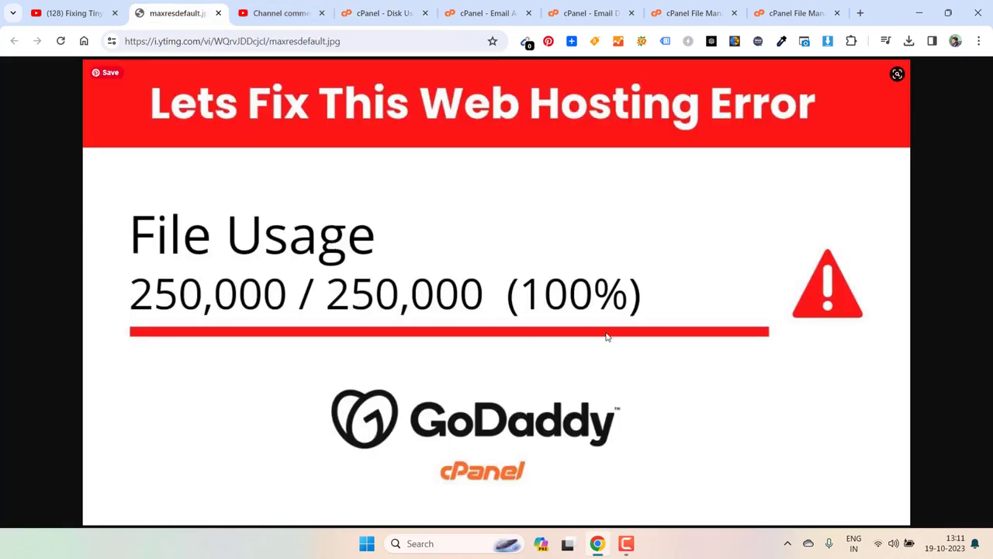
{"action": "mouse_move", "coordinate": [613, 221]}
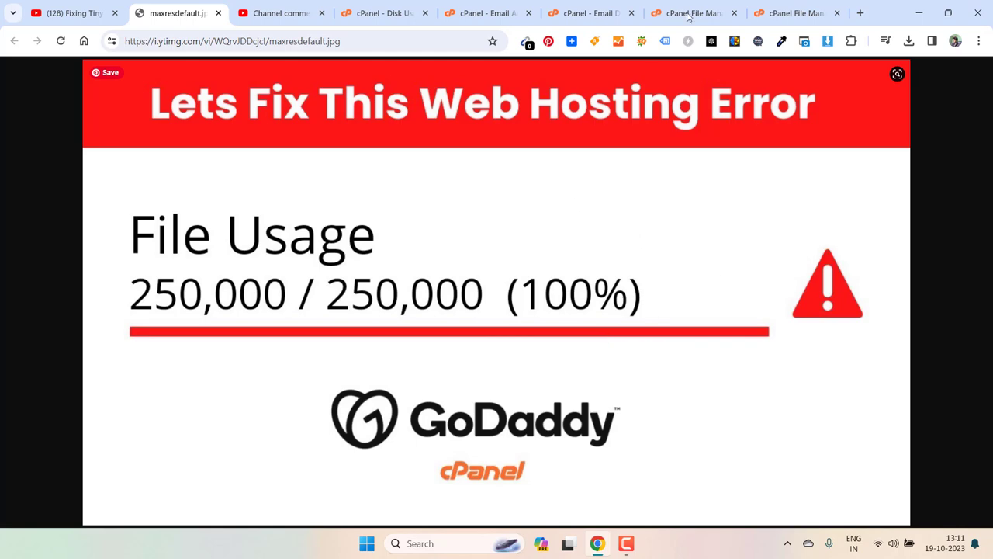
- Glance at the File Manager and Email Accounts tabs, then return to Disk Usage
{"action": "left_click", "coordinate": [796, 13]}
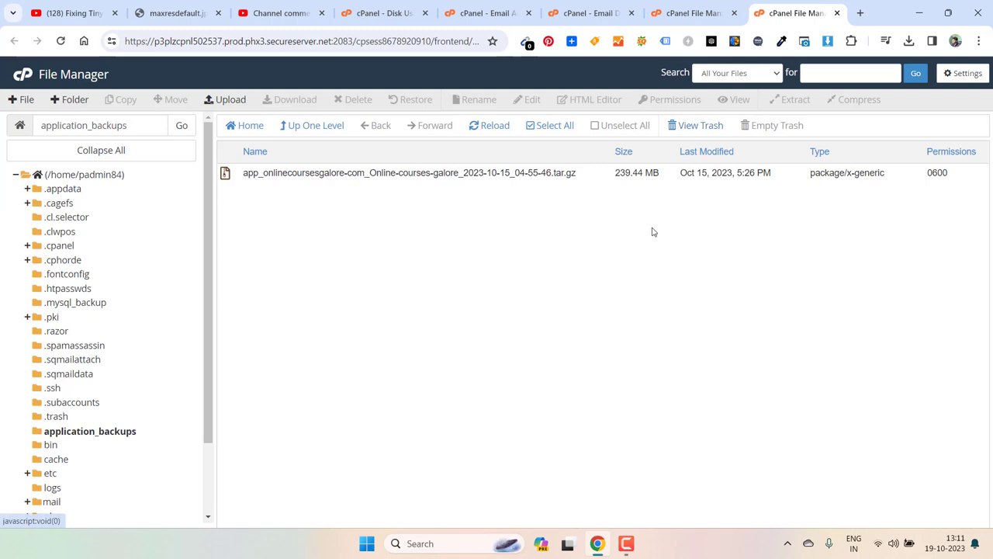
{"action": "left_click", "coordinate": [487, 13]}
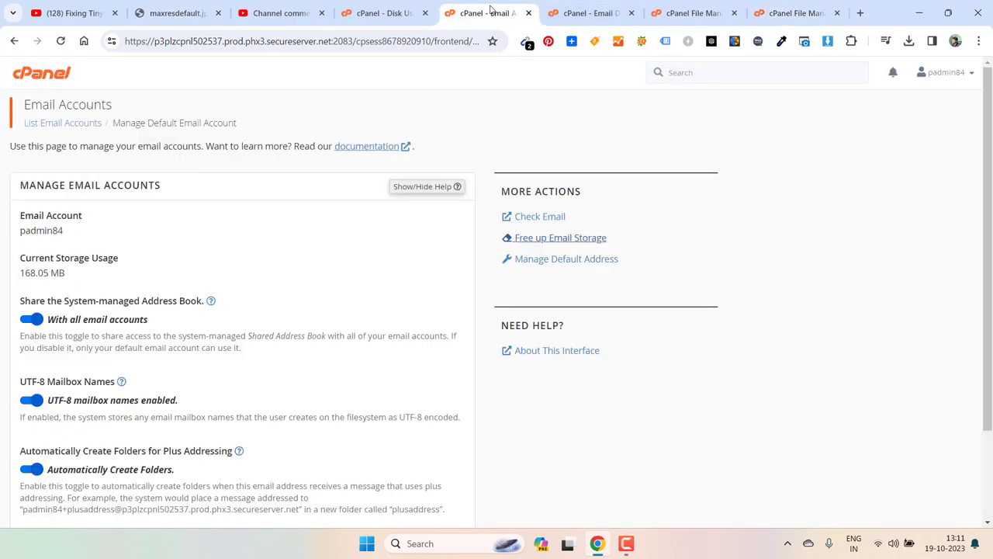
{"action": "left_click", "coordinate": [381, 13]}
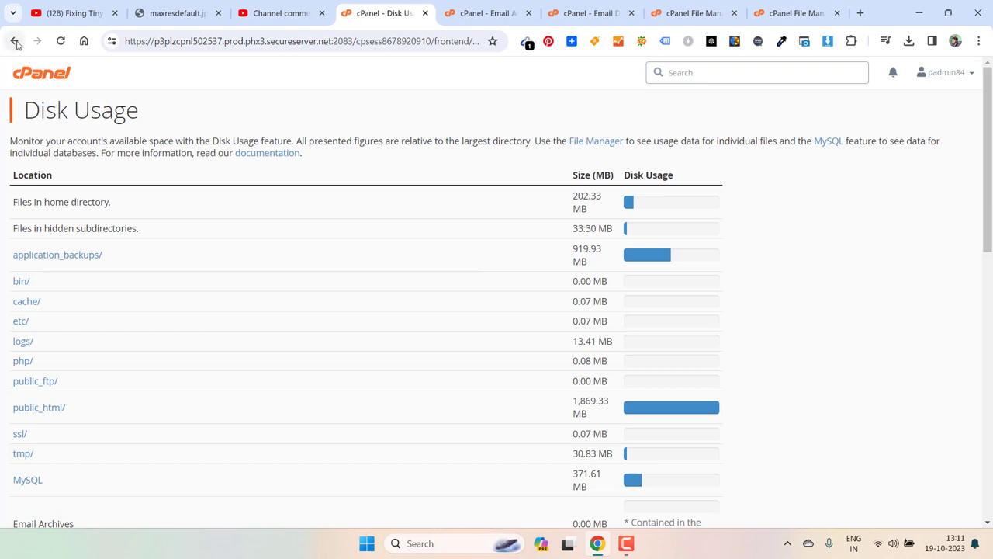
{"action": "double_click", "coordinate": [74, 109]}
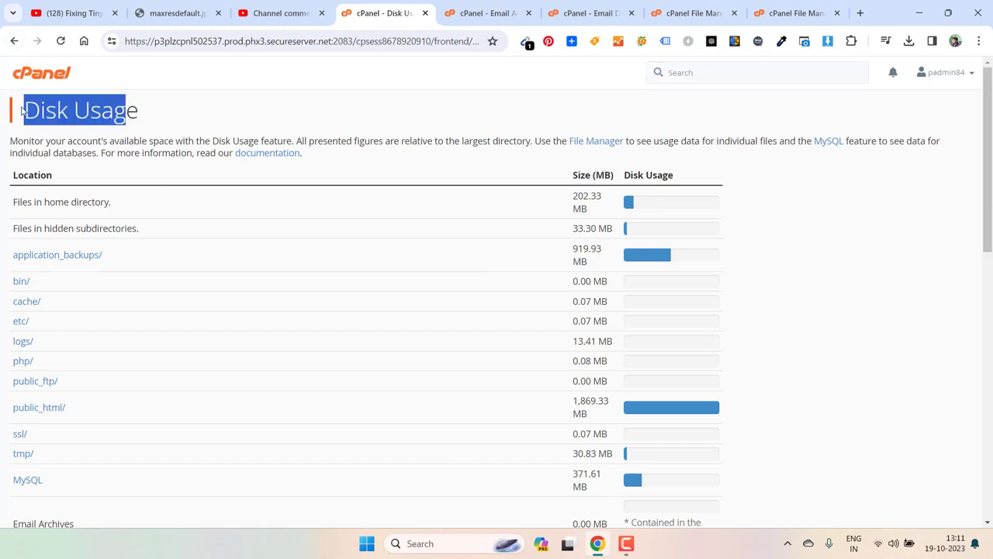
{"action": "scroll", "scroll_direction": "down", "scroll_amount": 3}
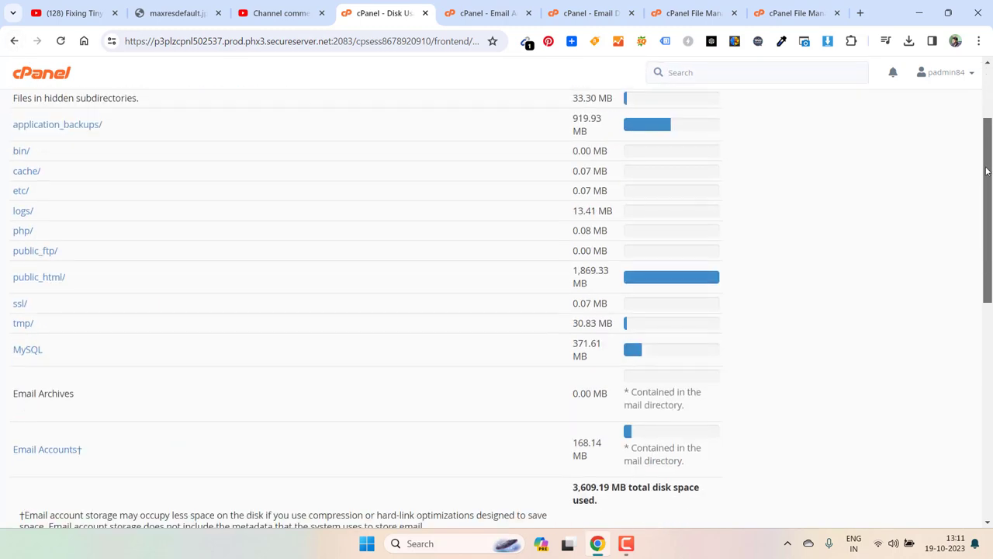
{"action": "scroll", "scroll_direction": "down", "scroll_amount": 3}
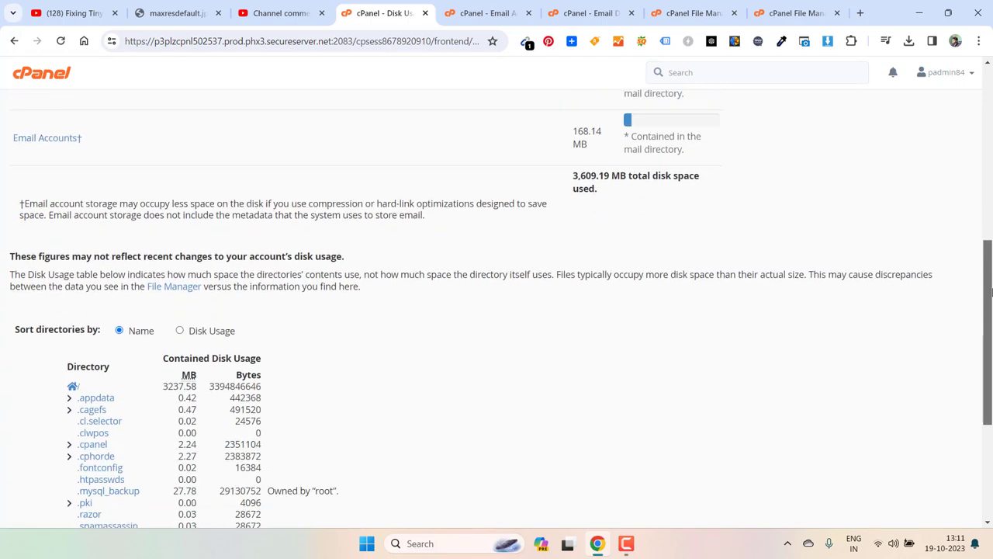
{"action": "scroll", "scroll_direction": "up", "scroll_amount": 3}
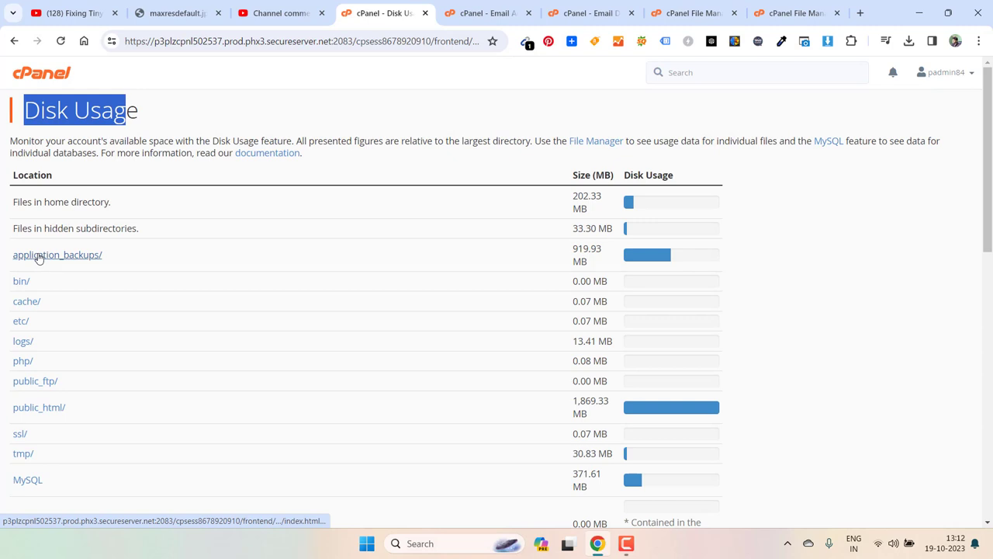
{"action": "mouse_move", "coordinate": [305, 254]}
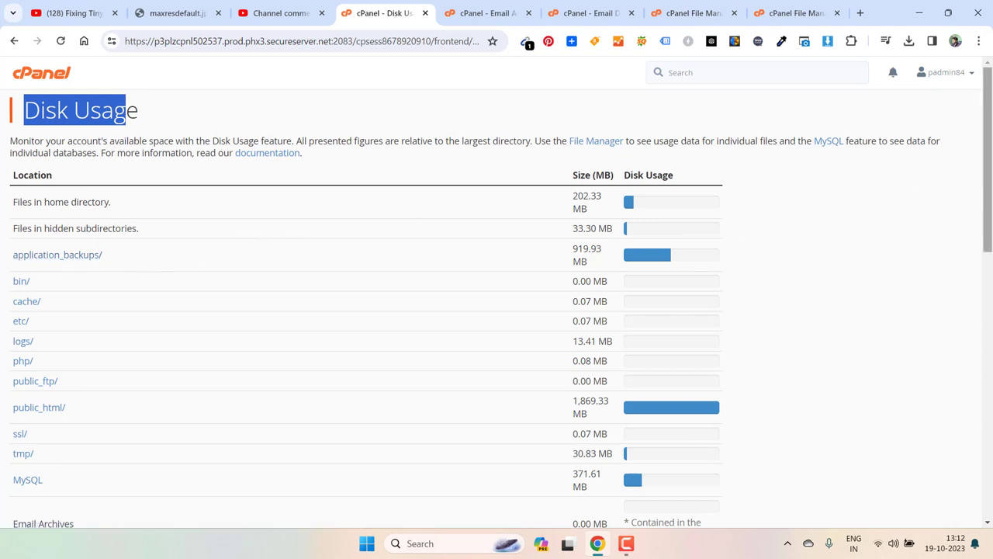
{"action": "scroll", "scroll_direction": "down", "scroll_amount": 3}
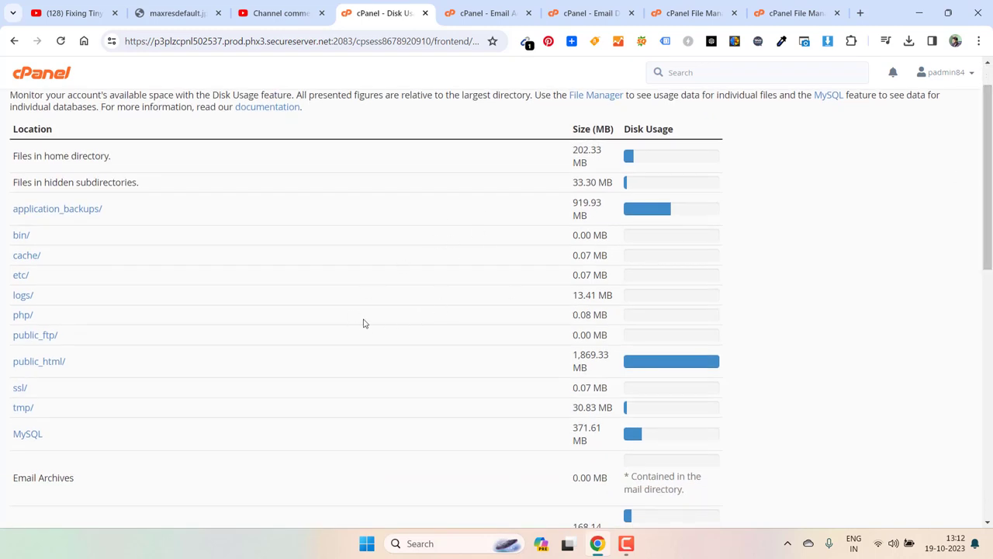
{"action": "mouse_move", "coordinate": [214, 358]}
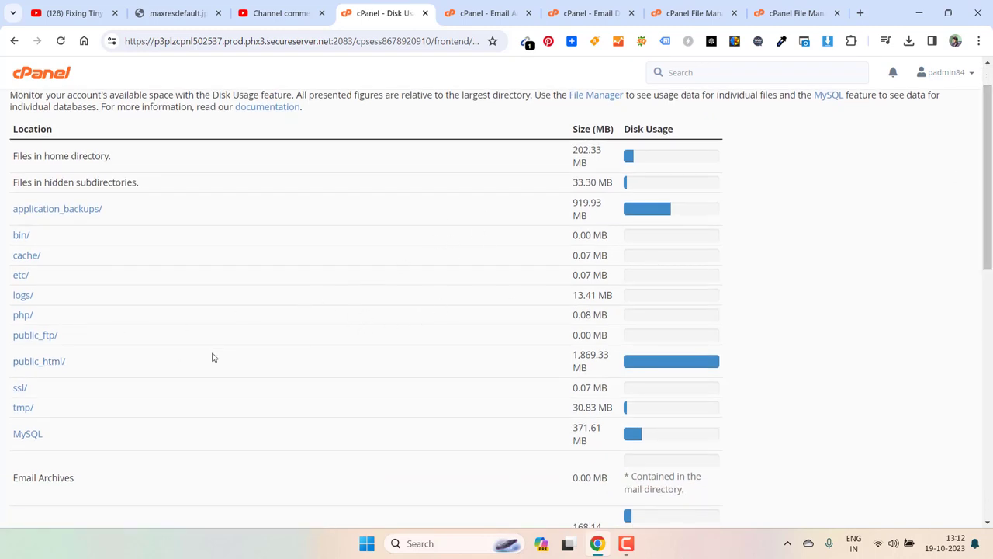
{"action": "mouse_move", "coordinate": [101, 379]}
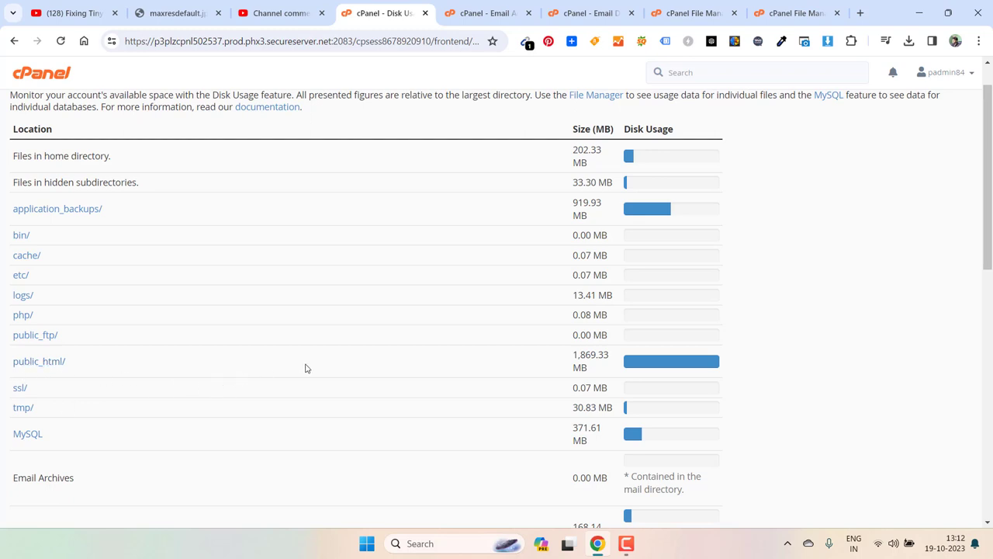
{"action": "mouse_move", "coordinate": [111, 362]}
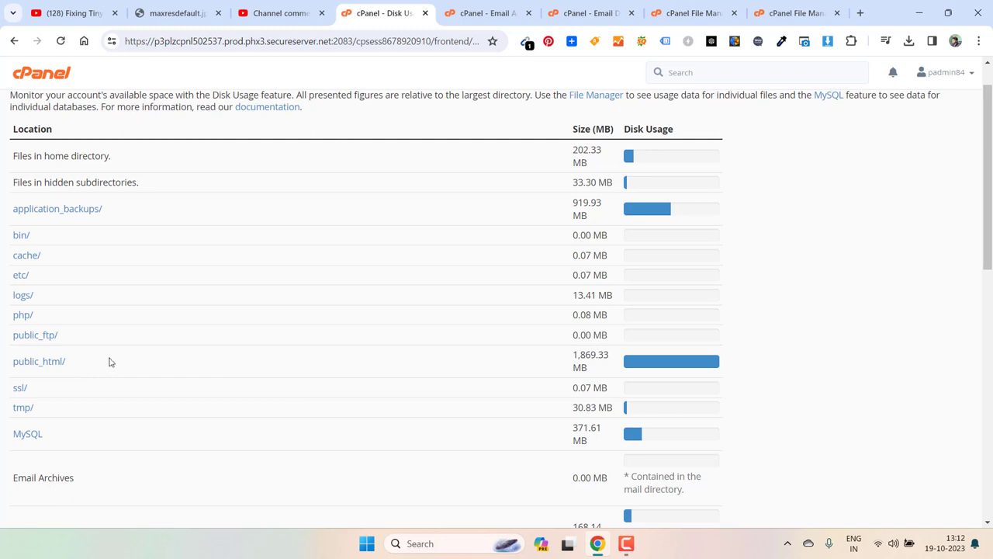
{"action": "mouse_move", "coordinate": [39, 361]}
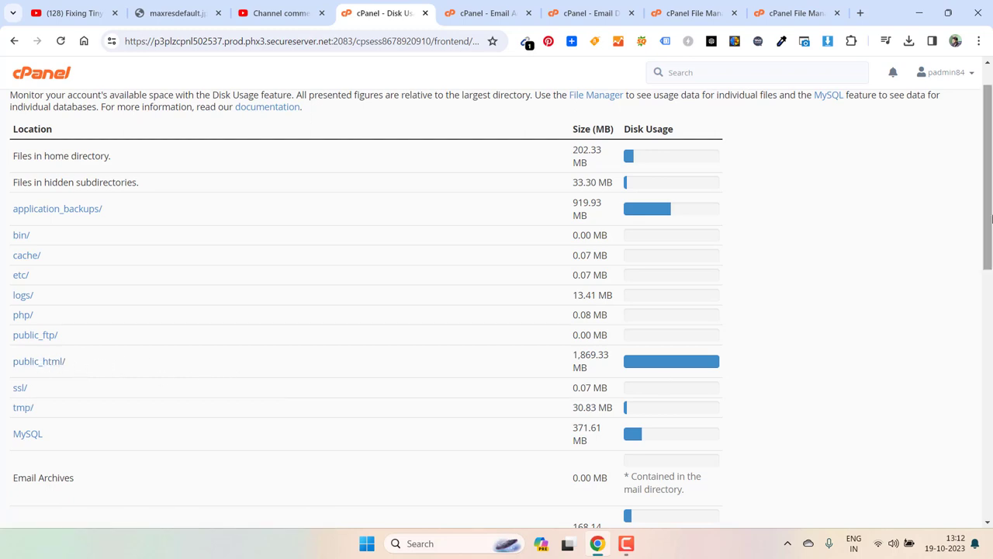
{"action": "scroll", "scroll_direction": "down", "scroll_amount": 3}
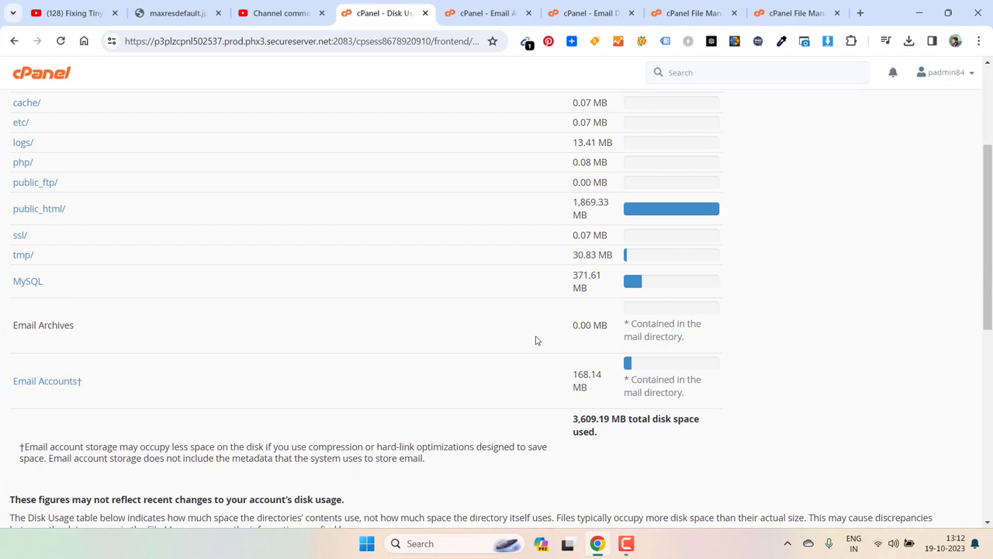
{"action": "mouse_move", "coordinate": [70, 359]}
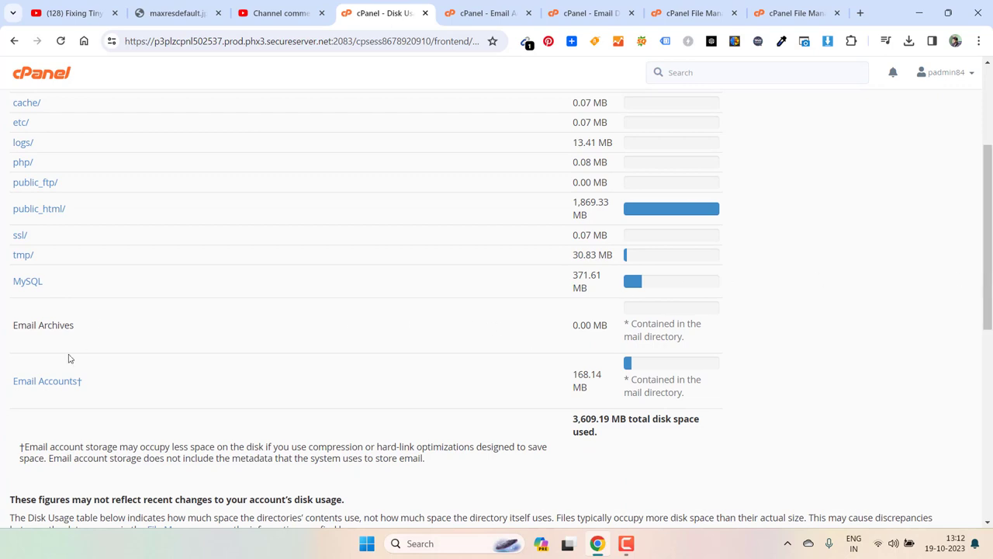
{"action": "mouse_move", "coordinate": [20, 417]}
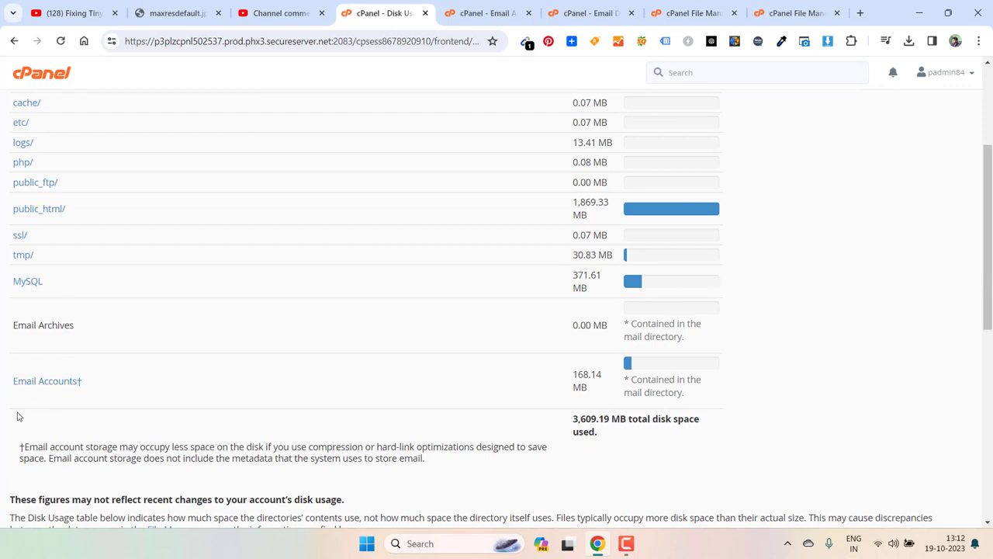
{"action": "mouse_move", "coordinate": [47, 380]}
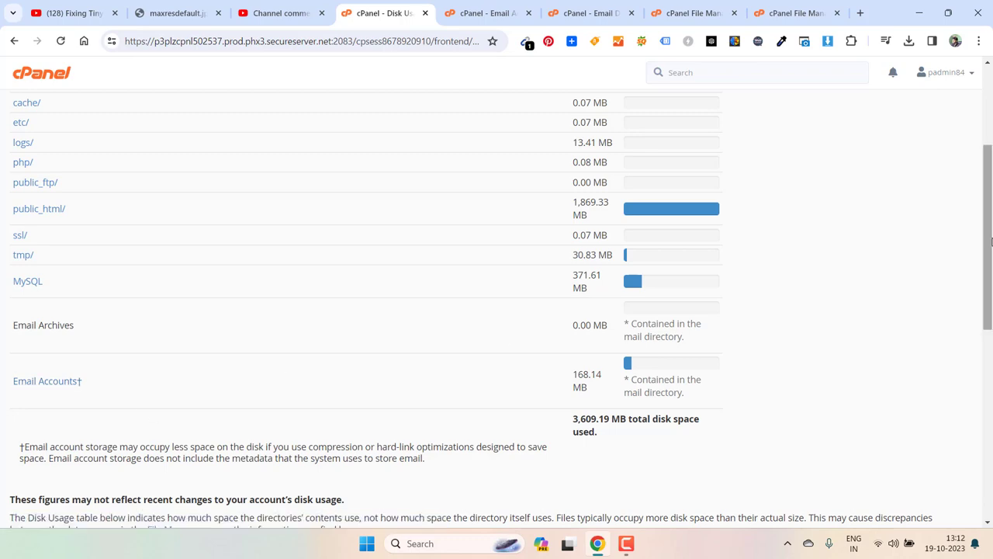
{"action": "scroll", "scroll_direction": "up", "scroll_amount": 3}
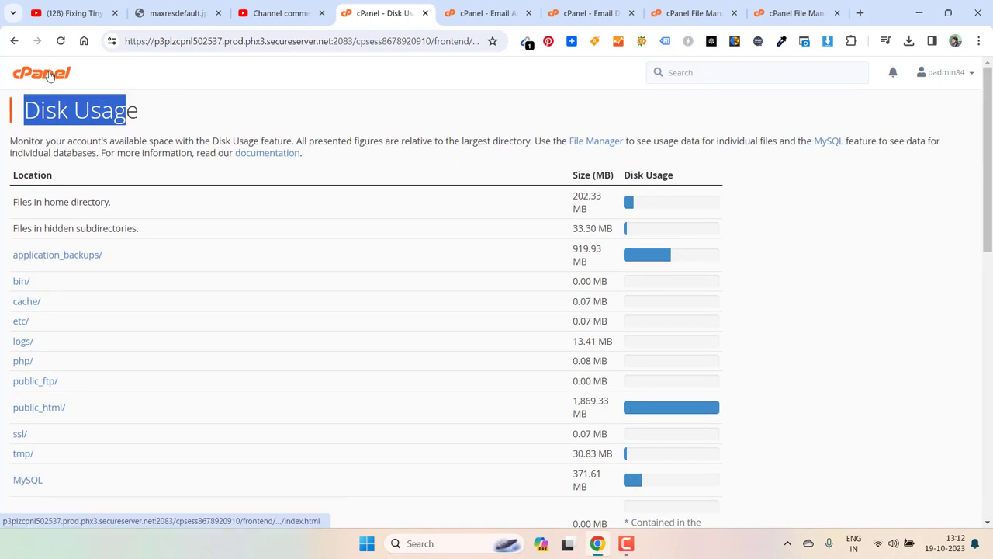
- Return to the cPanel home page and check Statistics: File Usage 87,623 / 250,000 (35.05%)
{"action": "left_click", "coordinate": [41, 73]}
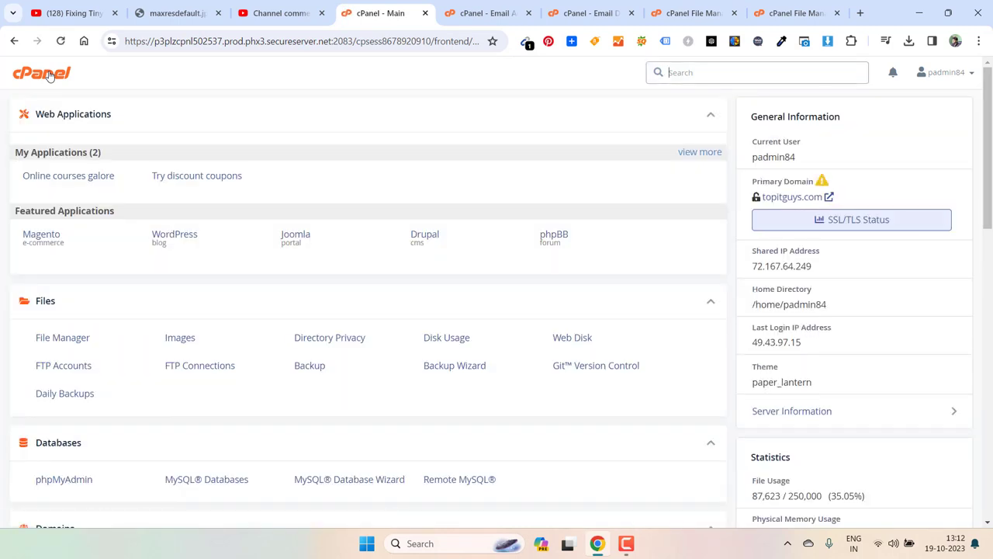
{"action": "mouse_move", "coordinate": [250, 71]}
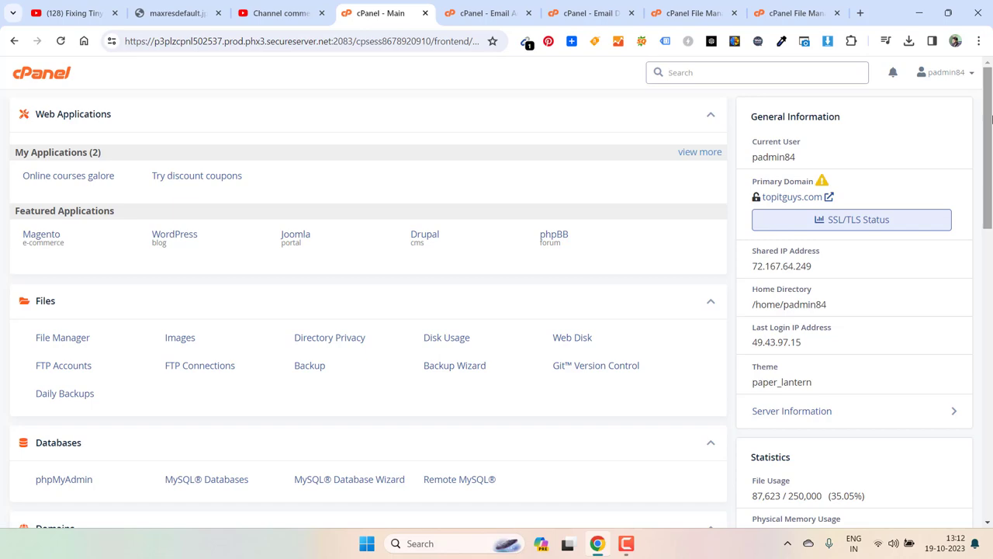
{"action": "scroll", "scroll_direction": "down", "scroll_amount": 3}
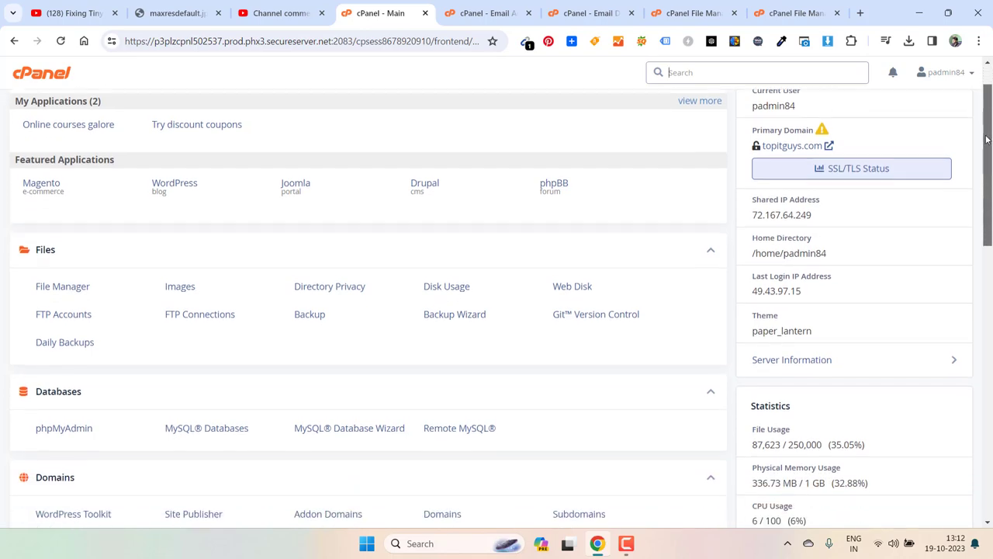
{"action": "scroll", "scroll_direction": "down", "scroll_amount": 3}
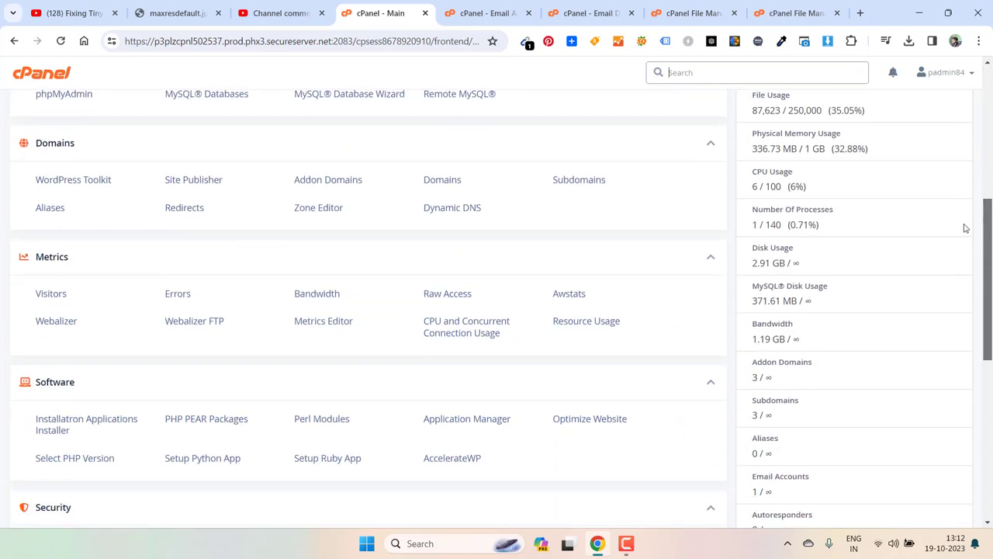
{"action": "scroll", "scroll_direction": "up", "scroll_amount": 3}
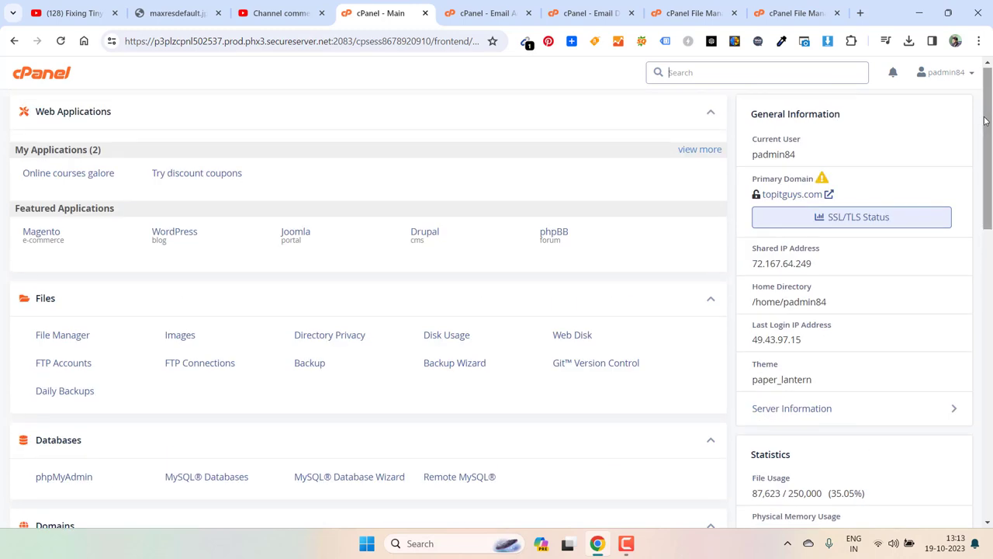